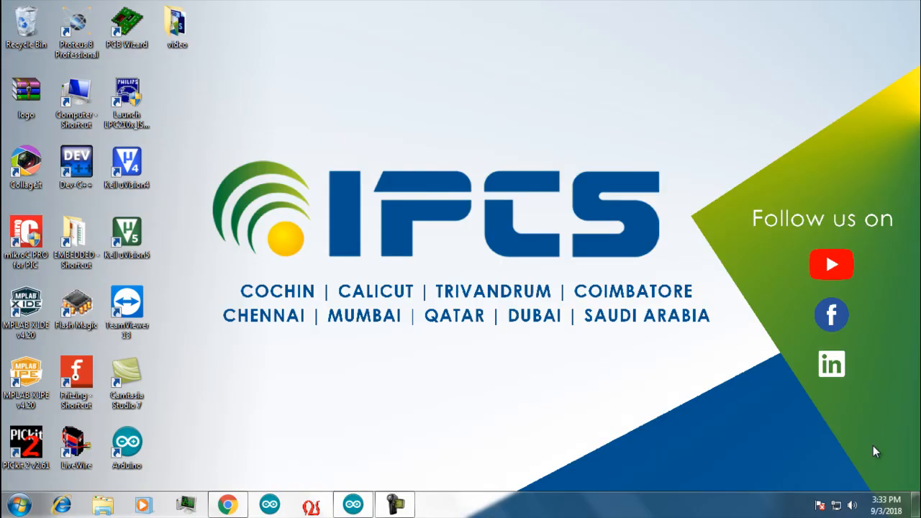
{"action": "mouse_move", "coordinate": [633, 205]}
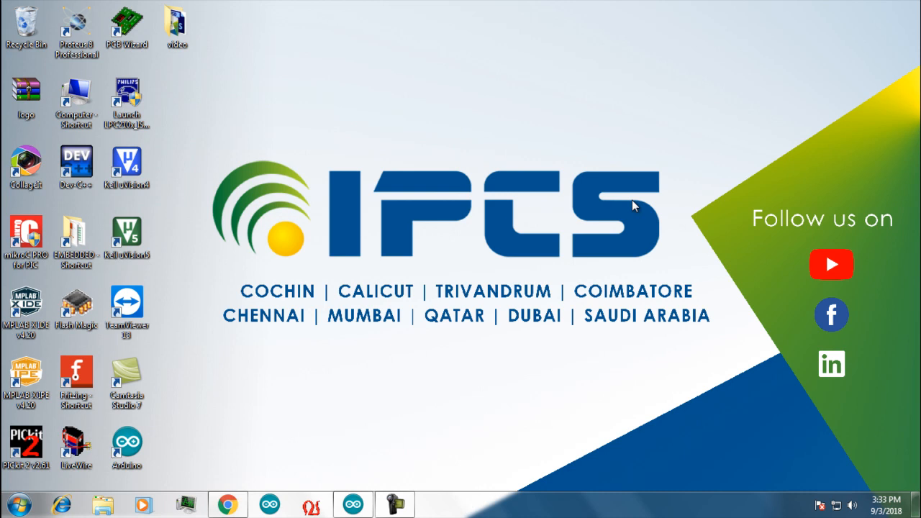
{"action": "mouse_move", "coordinate": [820, 216]}
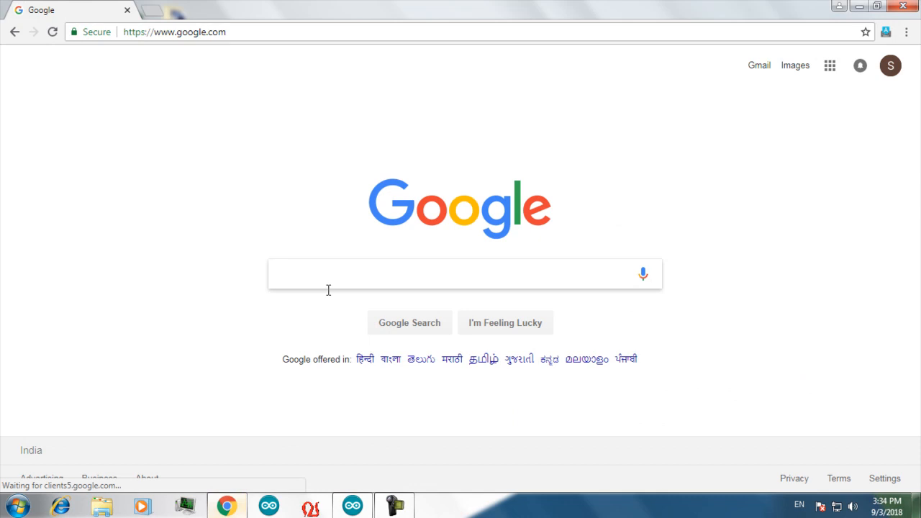
Search Google for thinger.io and open the 'Thinger.io – Open Source IoT Platform' result.
{"action": "type", "text": "t"}
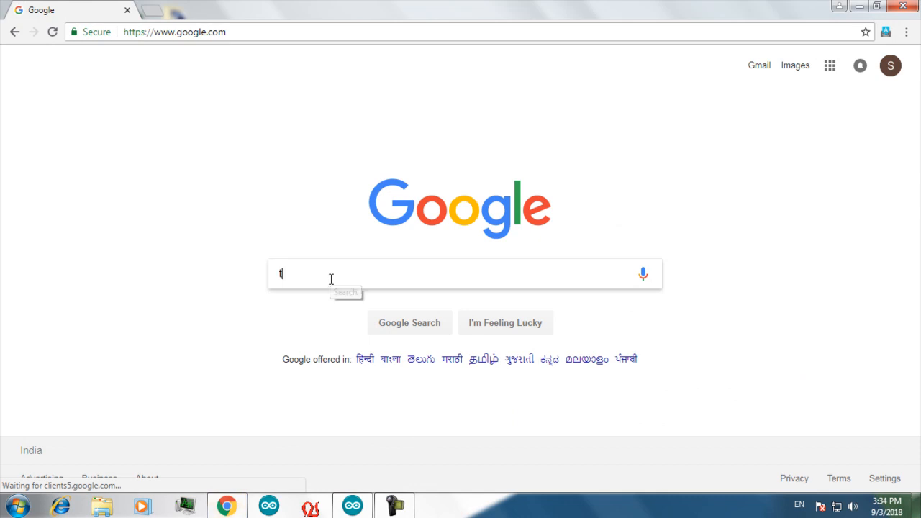
{"action": "type", "text": "hinker"}
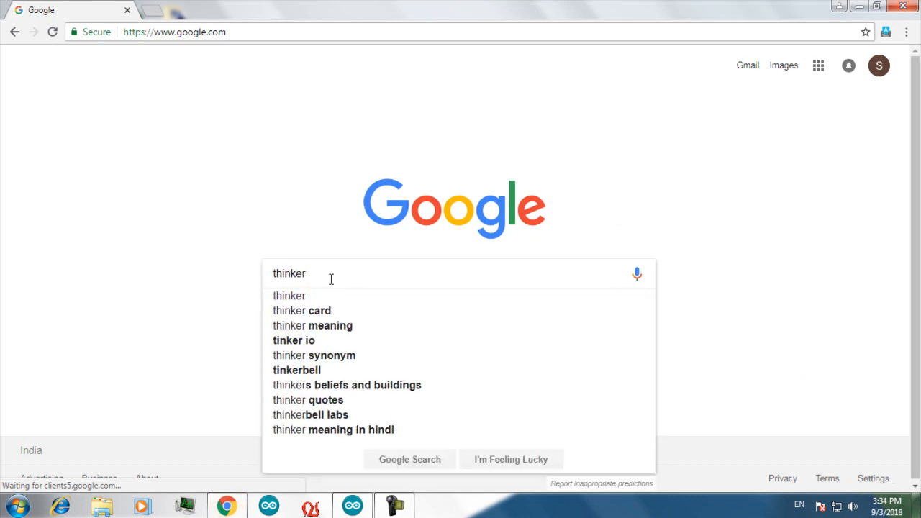
{"action": "key", "text": "BackSpace"}
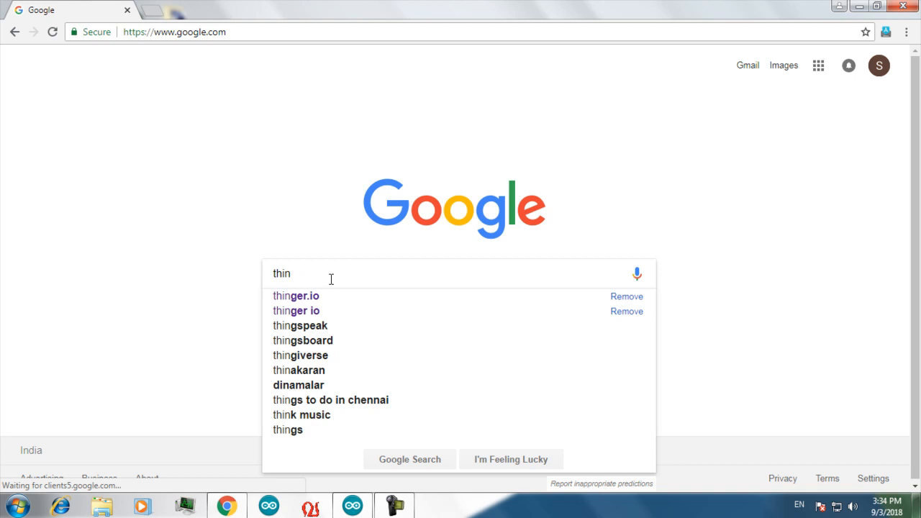
{"action": "left_click", "coordinate": [295, 296]}
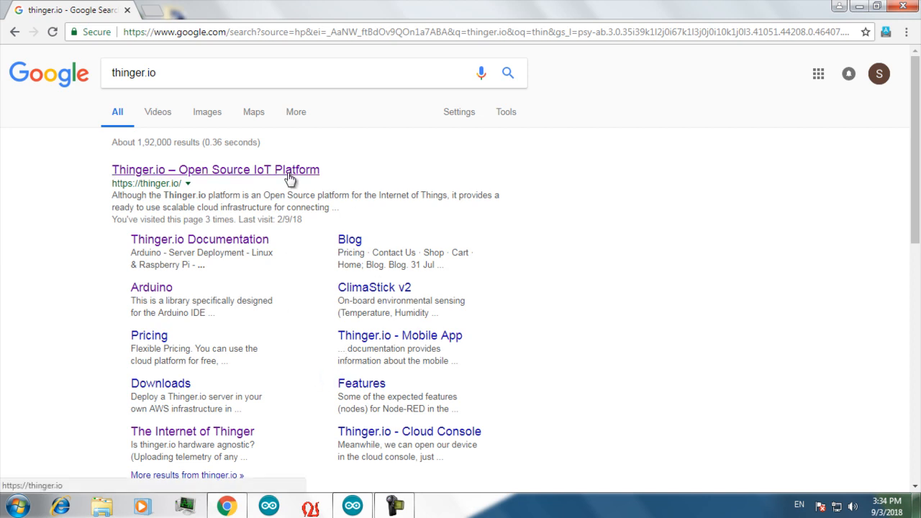
{"action": "left_click", "coordinate": [215, 169]}
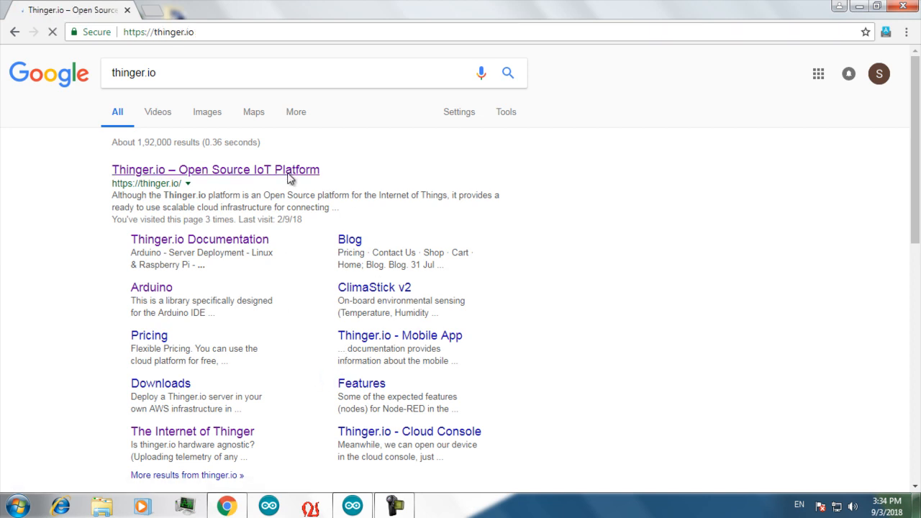
Log in to the Thinger.io Cloud Console from the homepage.
{"action": "left_click", "coordinate": [215, 169]}
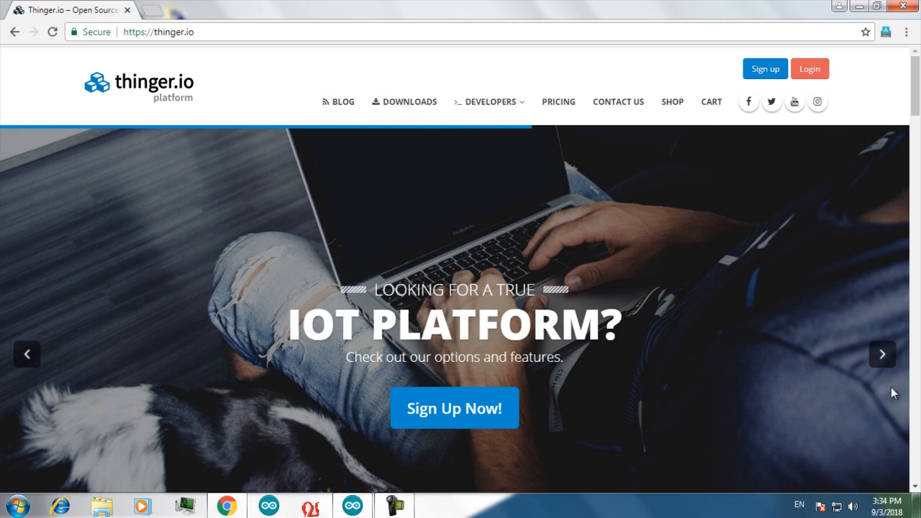
{"action": "mouse_move", "coordinate": [597, 339]}
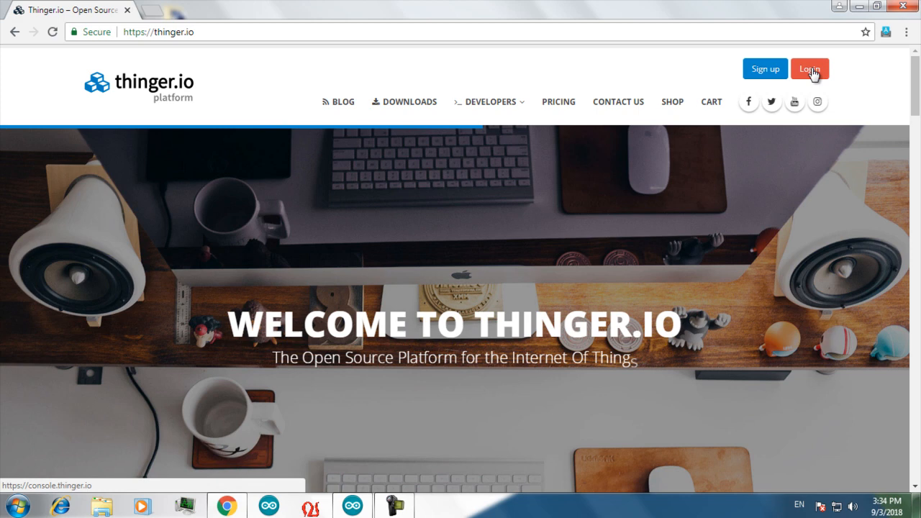
{"action": "left_click", "coordinate": [809, 69]}
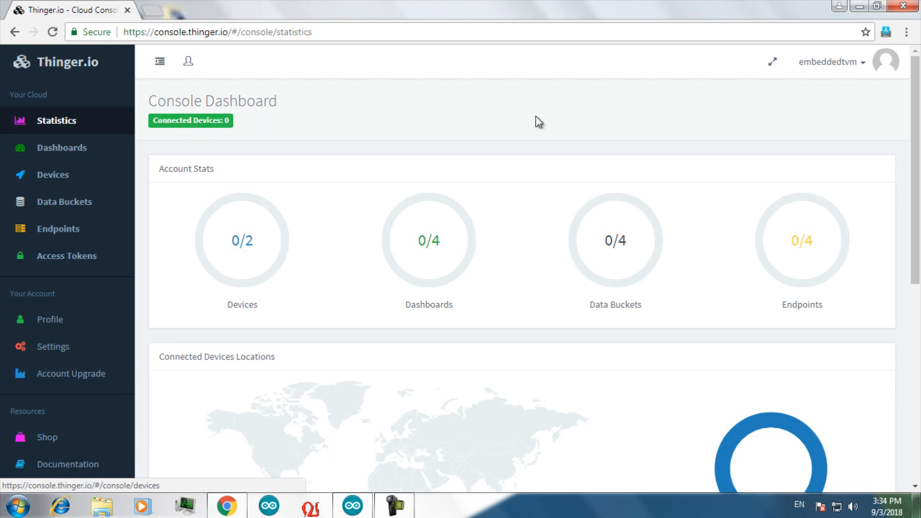
{"action": "mouse_move", "coordinate": [254, 134]}
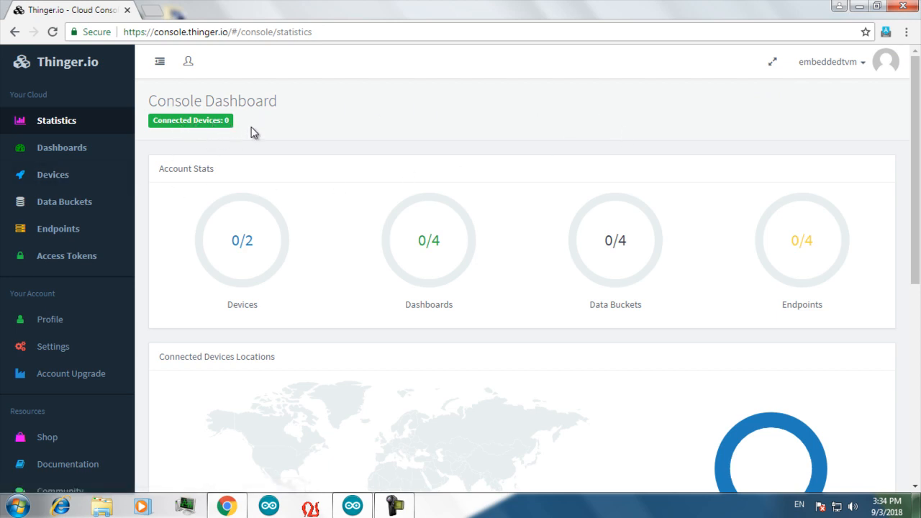
{"action": "mouse_move", "coordinate": [315, 132]}
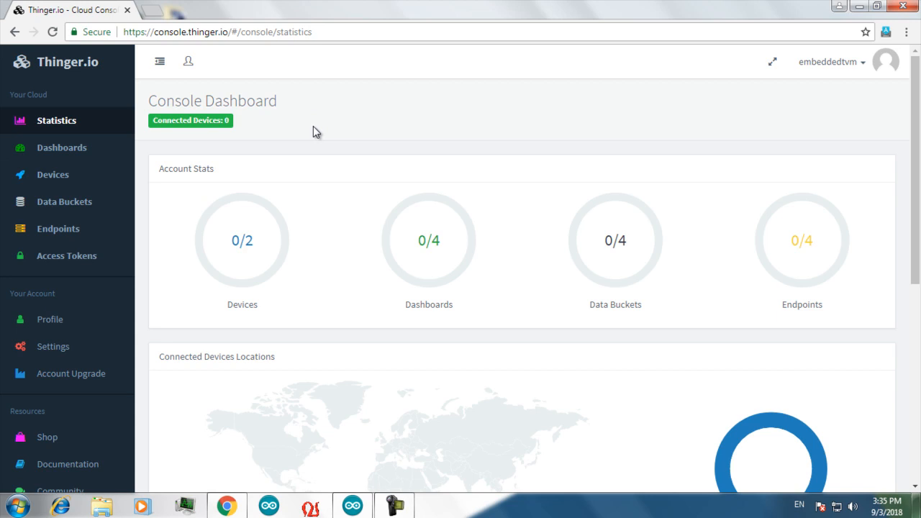
{"action": "mouse_move", "coordinate": [257, 137]}
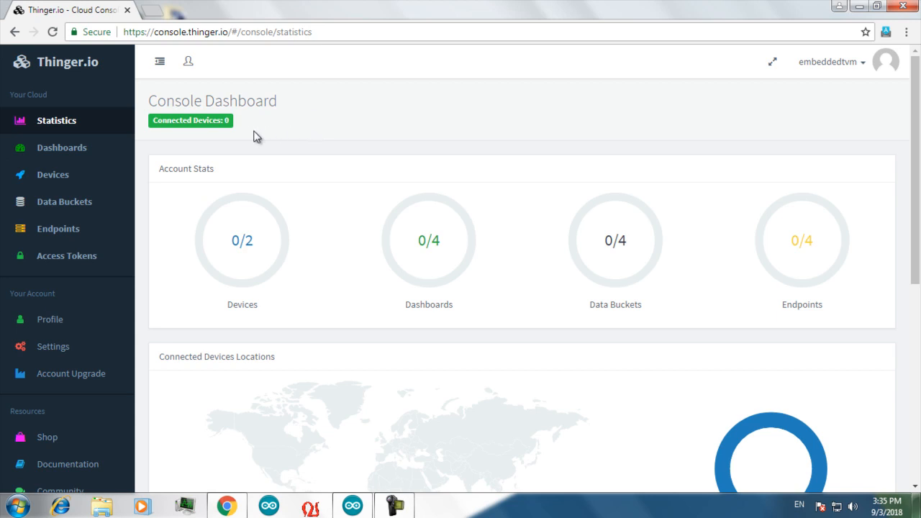
{"action": "mouse_move", "coordinate": [53, 174]}
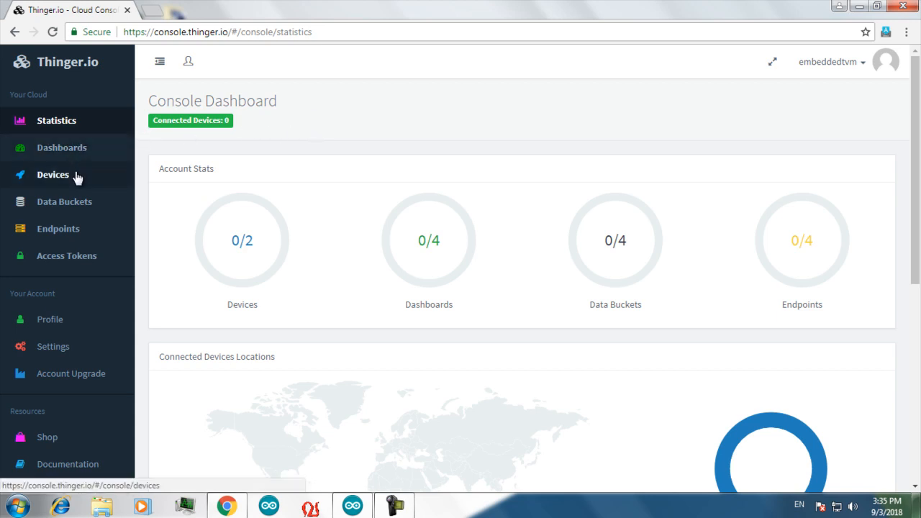
Open the Devices page from the console sidebar.
{"action": "left_click", "coordinate": [52, 174]}
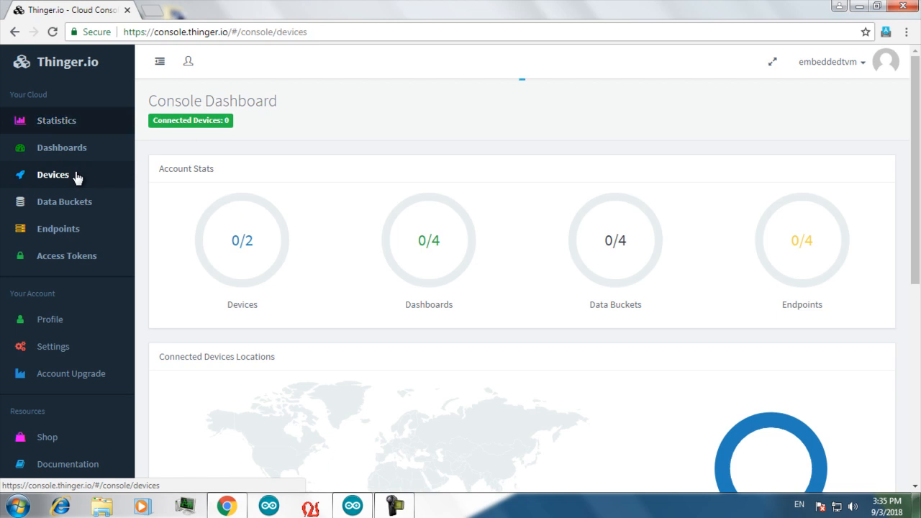
{"action": "left_click", "coordinate": [53, 174]}
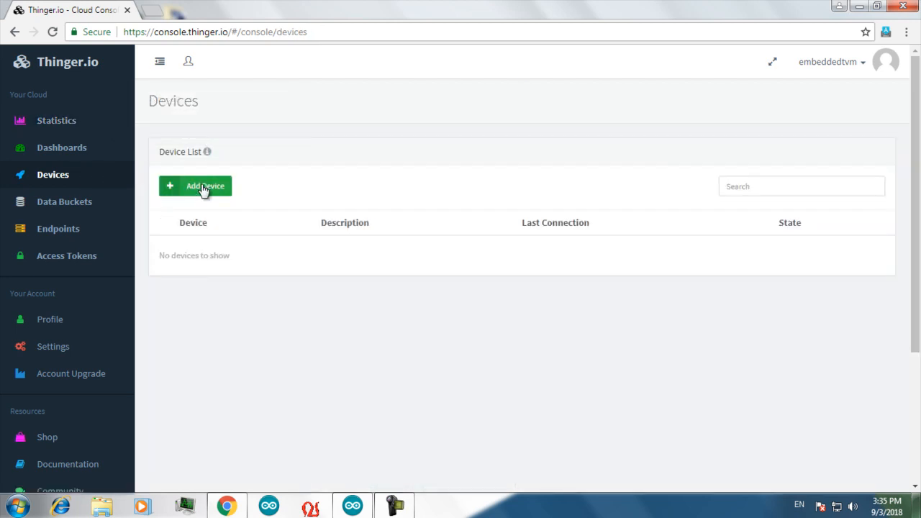
Add device 'IPCS' described as 'Node Mcu' with a randomly generated credential.
{"action": "left_click", "coordinate": [195, 186]}
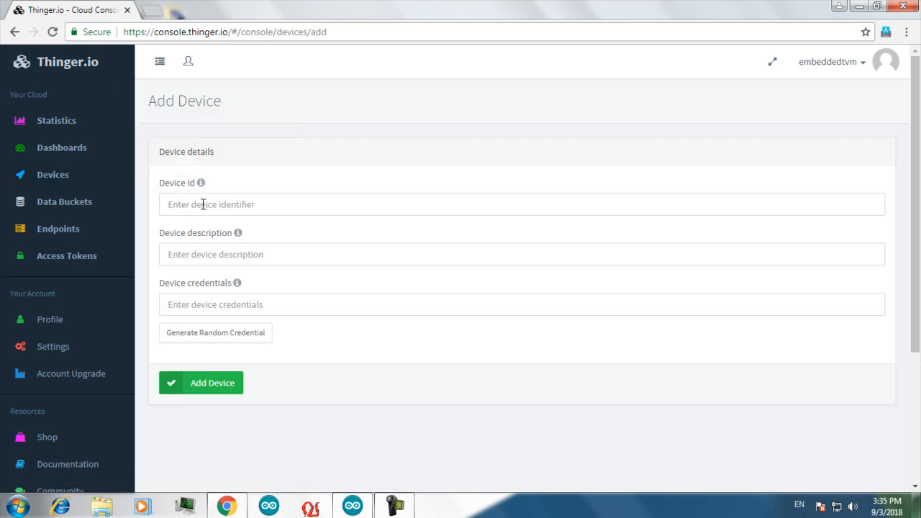
{"action": "left_click", "coordinate": [522, 204]}
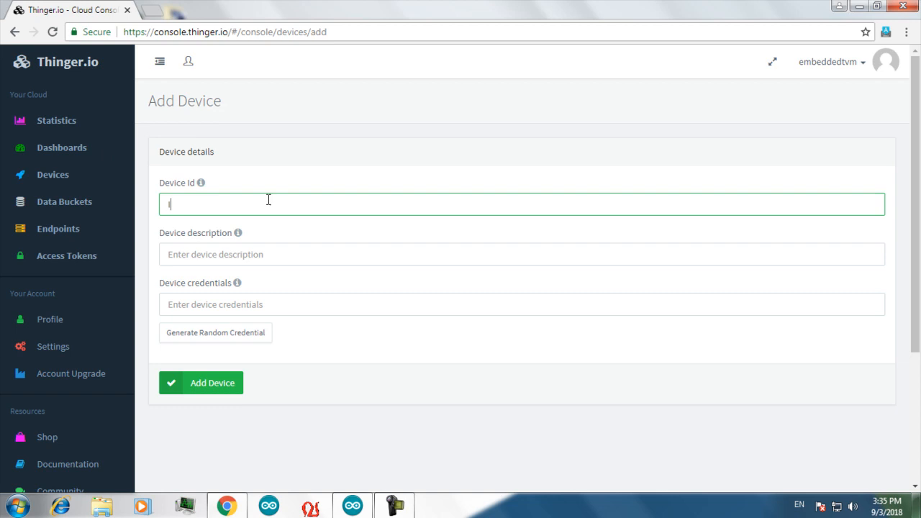
{"action": "type", "text": "IPCS"}
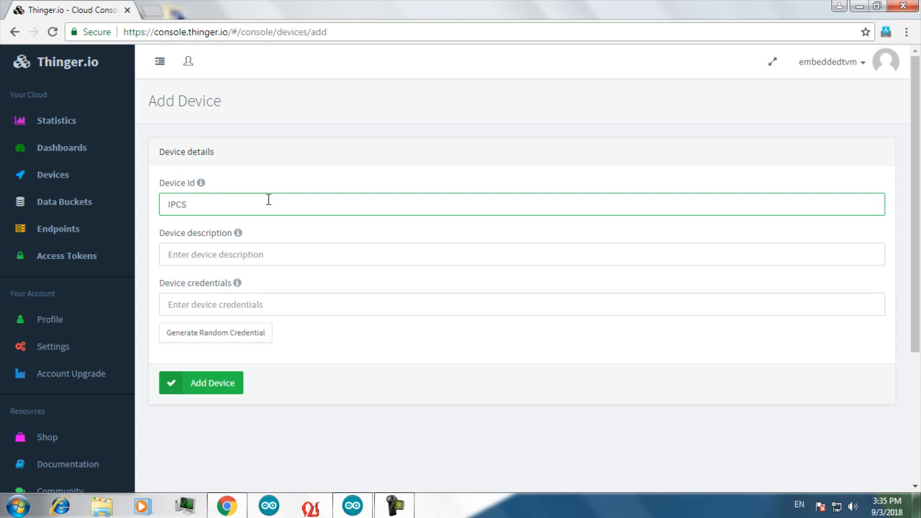
{"action": "left_click", "coordinate": [521, 254]}
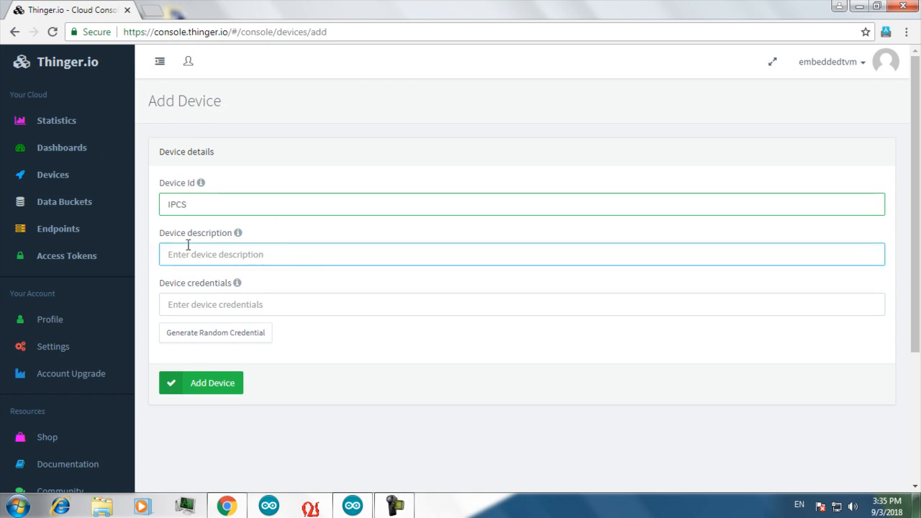
{"action": "left_click", "coordinate": [200, 382]}
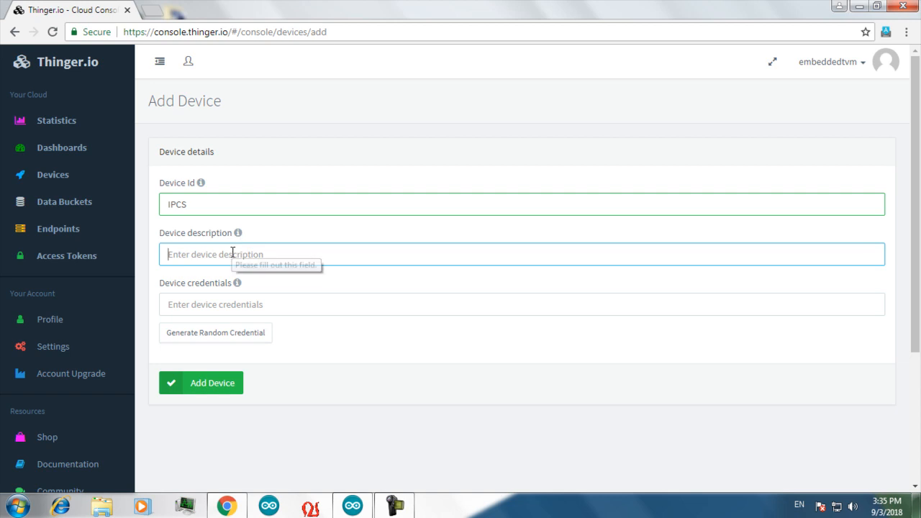
{"action": "type", "text": "Node Mc"}
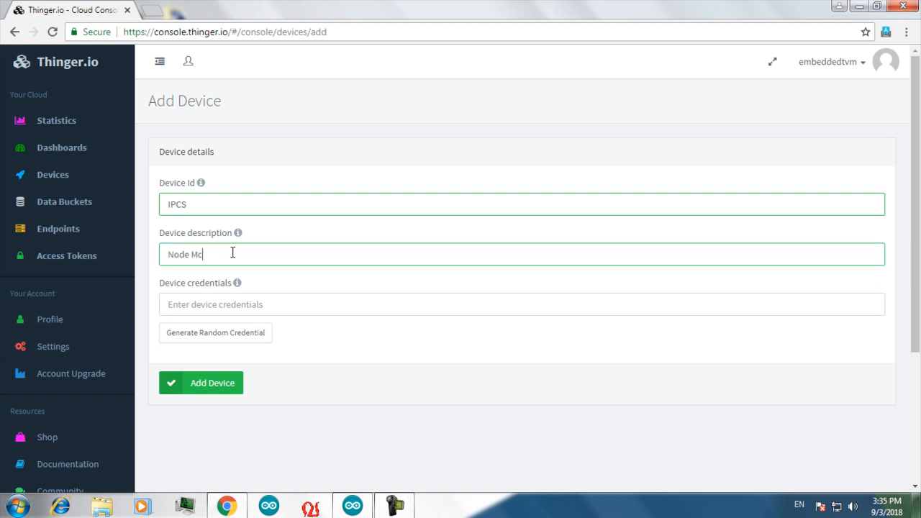
{"action": "type", "text": "u"}
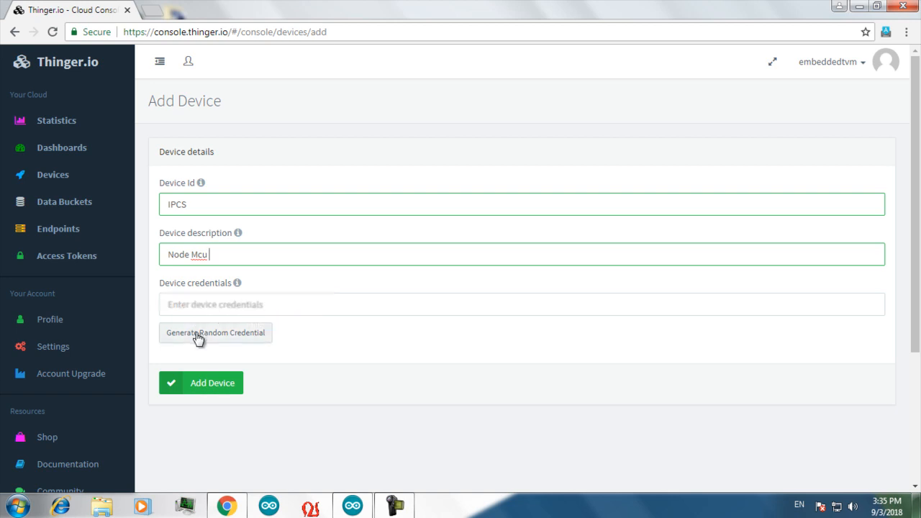
{"action": "left_click", "coordinate": [215, 332]}
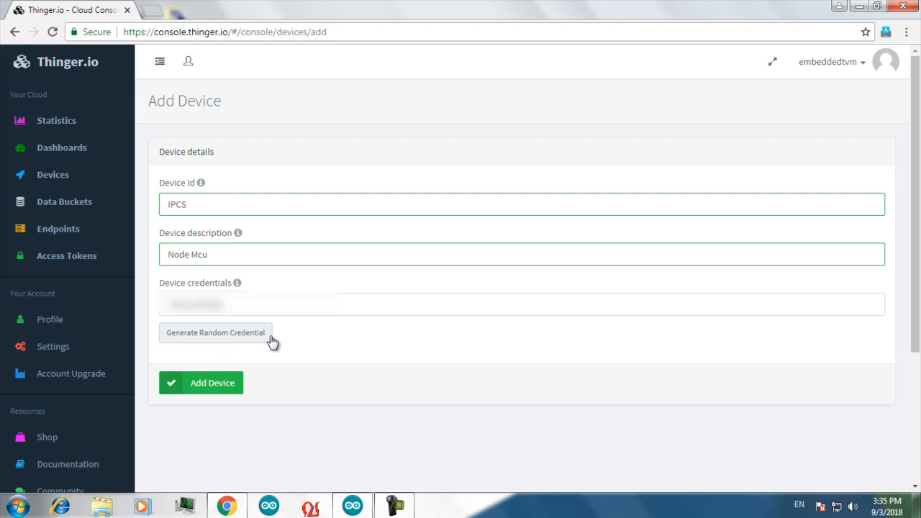
{"action": "left_click", "coordinate": [215, 333]}
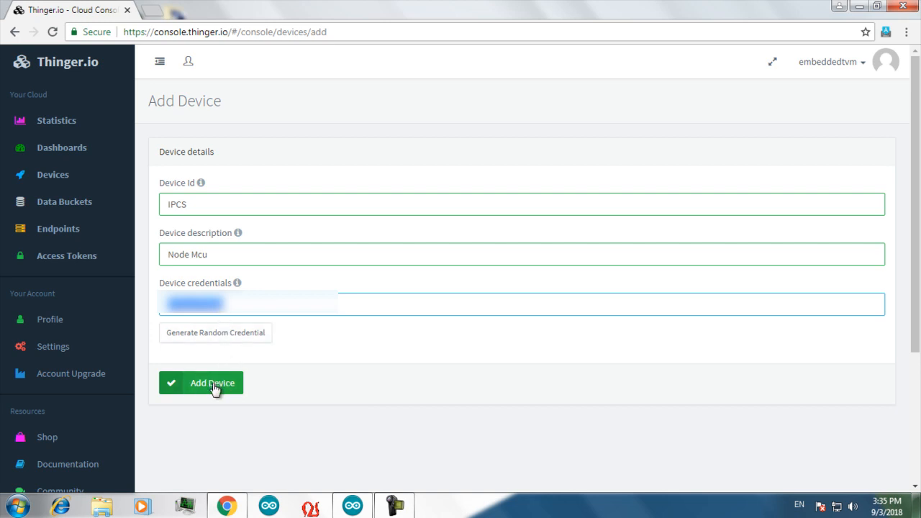
{"action": "left_click", "coordinate": [212, 382]}
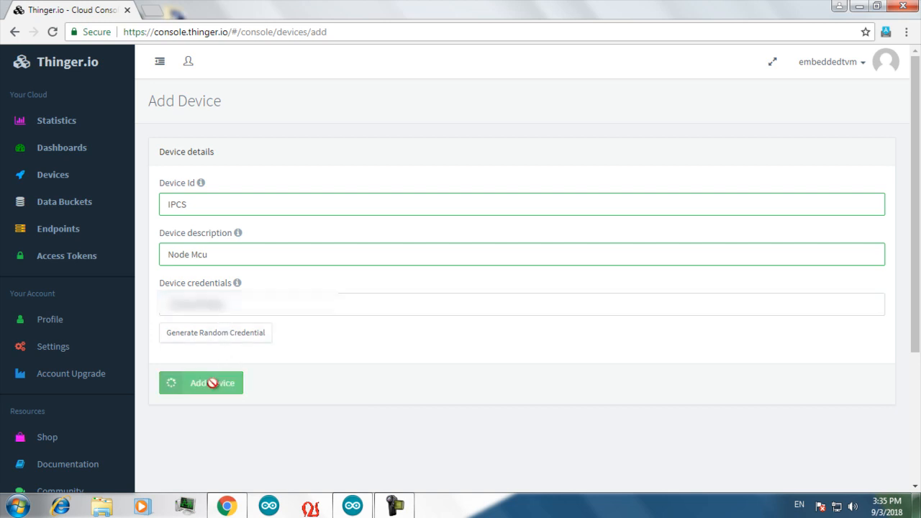
{"action": "left_click", "coordinate": [200, 382]}
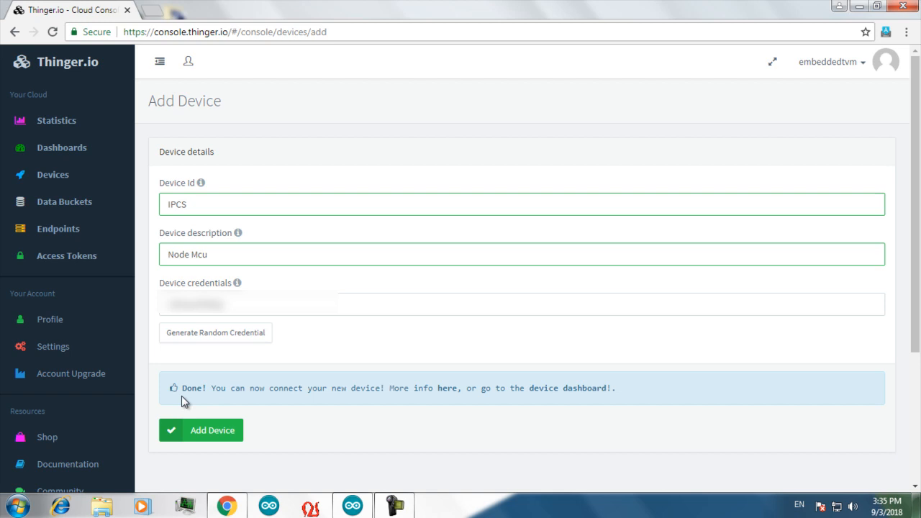
{"action": "mouse_move", "coordinate": [627, 401]}
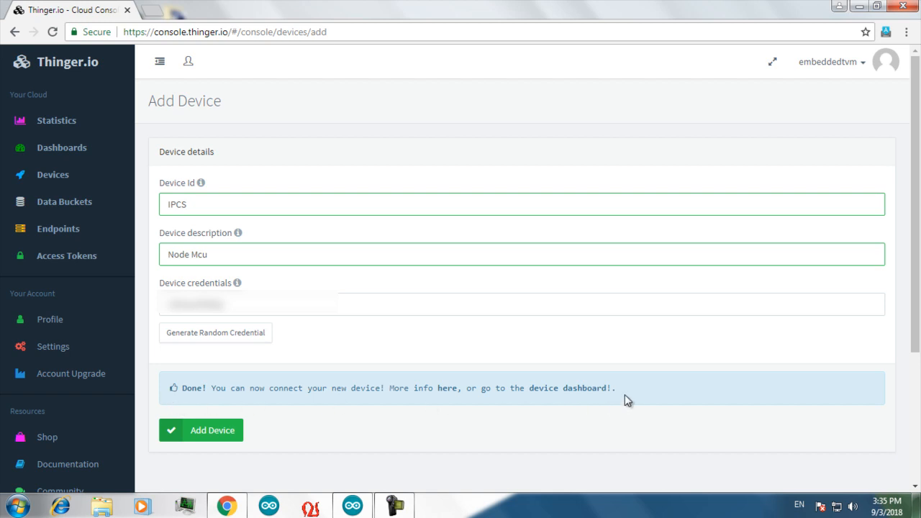
{"action": "mouse_move", "coordinate": [514, 421]}
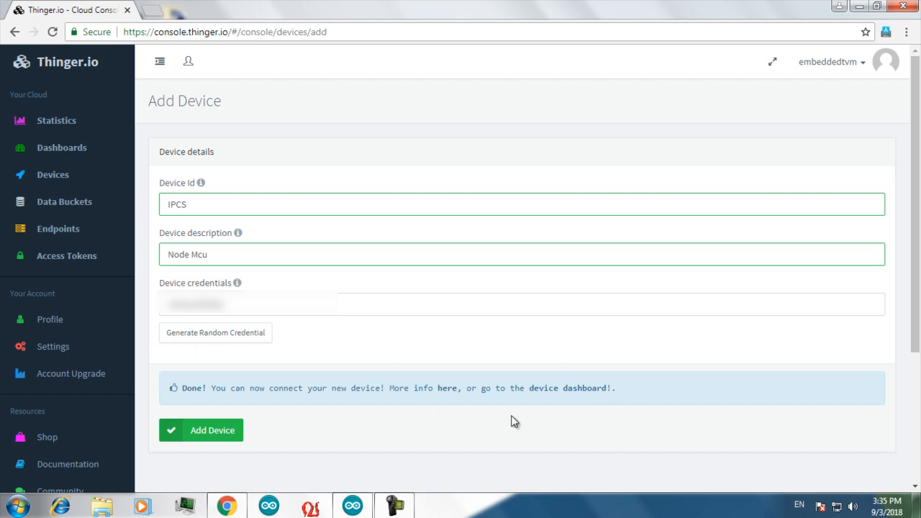
{"action": "mouse_move", "coordinate": [532, 404]}
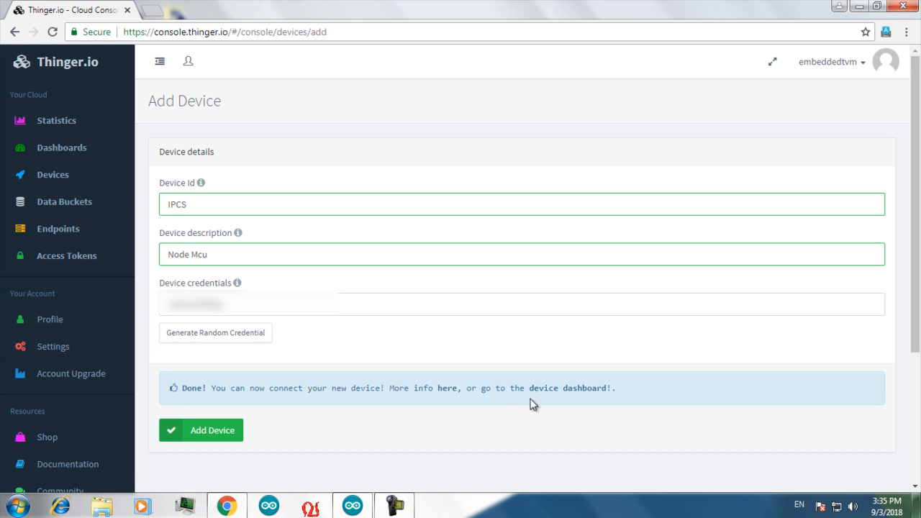
{"action": "mouse_move", "coordinate": [853, 10]}
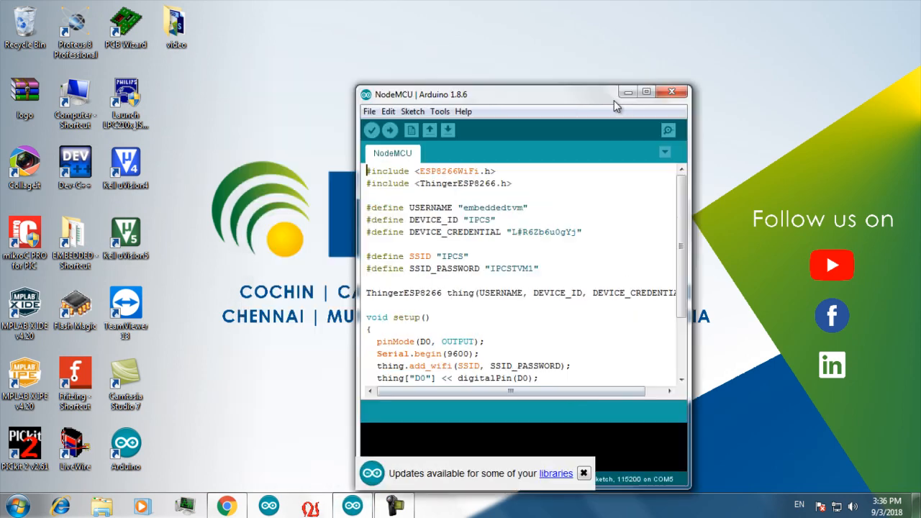
{"action": "left_click", "coordinate": [474, 27]}
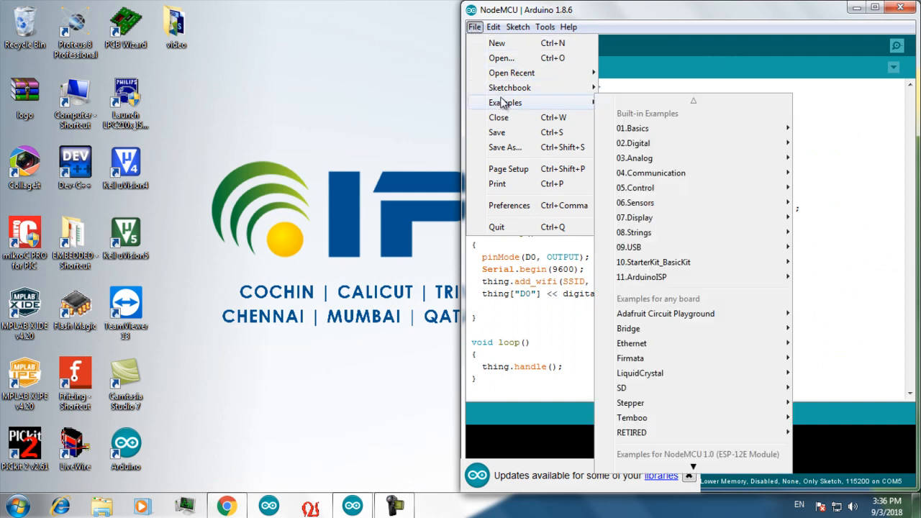
{"action": "mouse_move", "coordinate": [635, 217]}
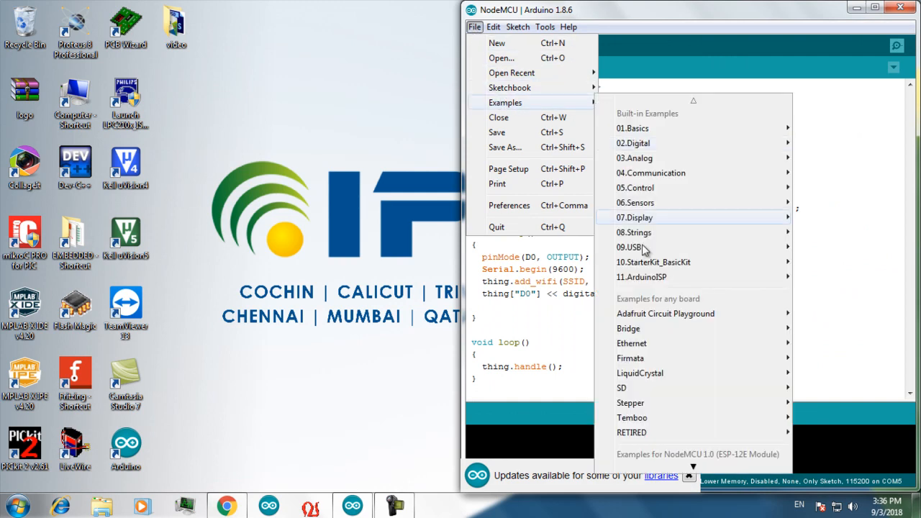
{"action": "scroll", "scroll_direction": "down", "scroll_amount": 3}
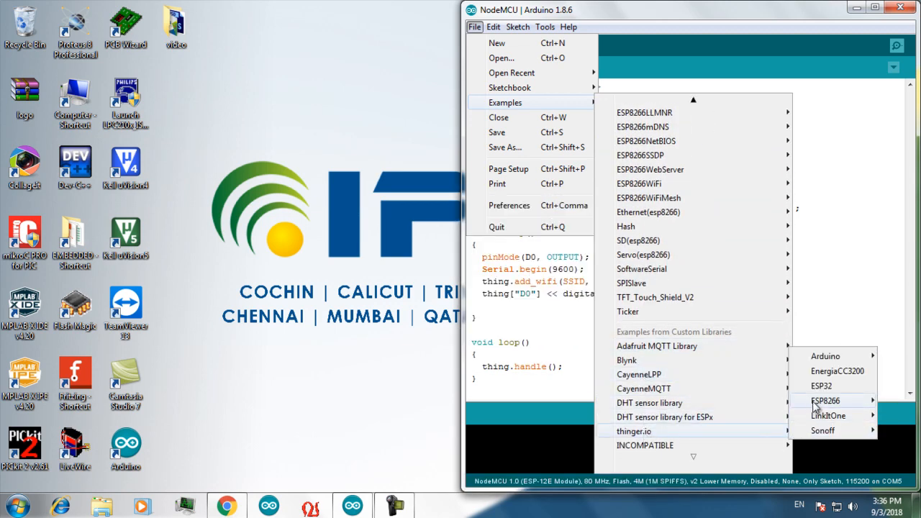
{"action": "mouse_move", "coordinate": [825, 400]}
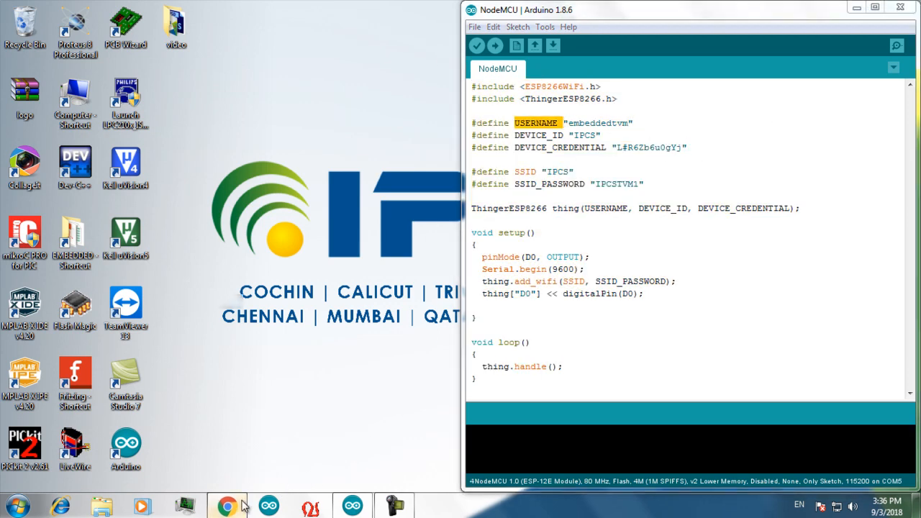
Copy the IPCS device credential from Thinger.io into the sketch's DEVICE_CREDENTIAL define.
{"action": "left_click", "coordinate": [227, 506]}
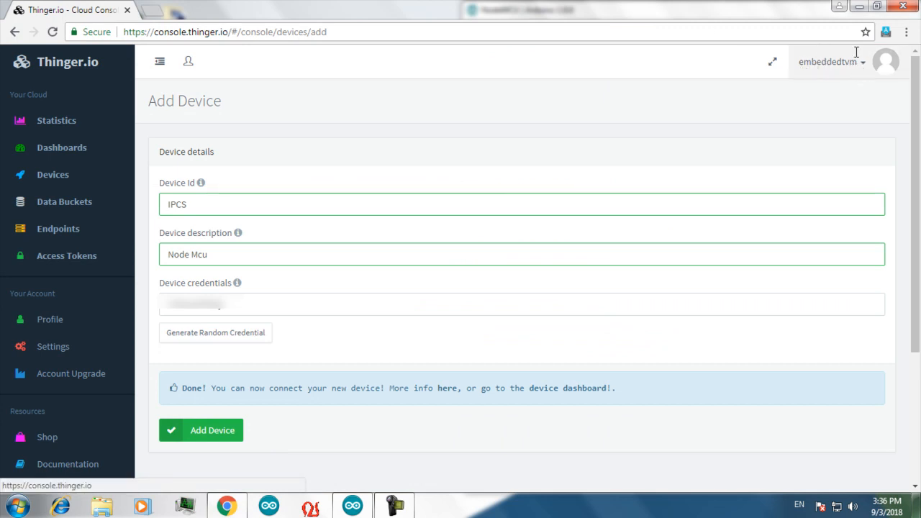
{"action": "left_click", "coordinate": [268, 505]}
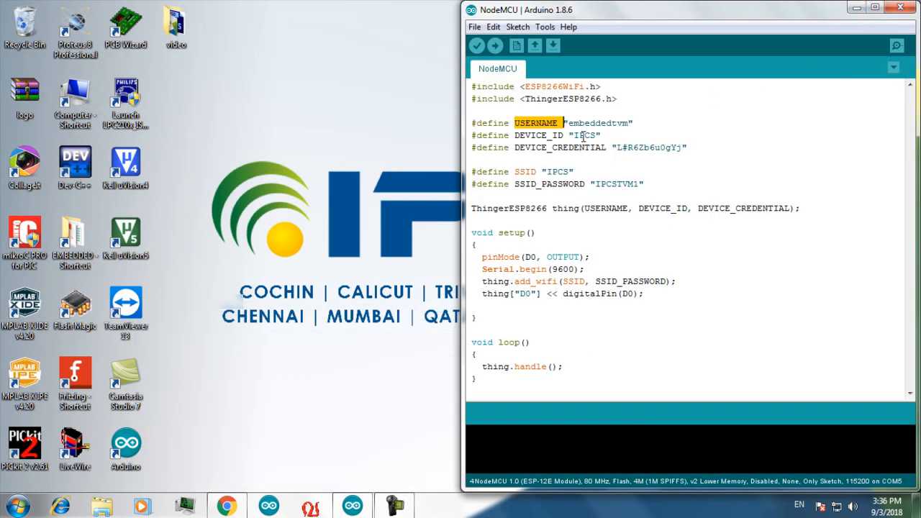
{"action": "double_click", "coordinate": [585, 135]}
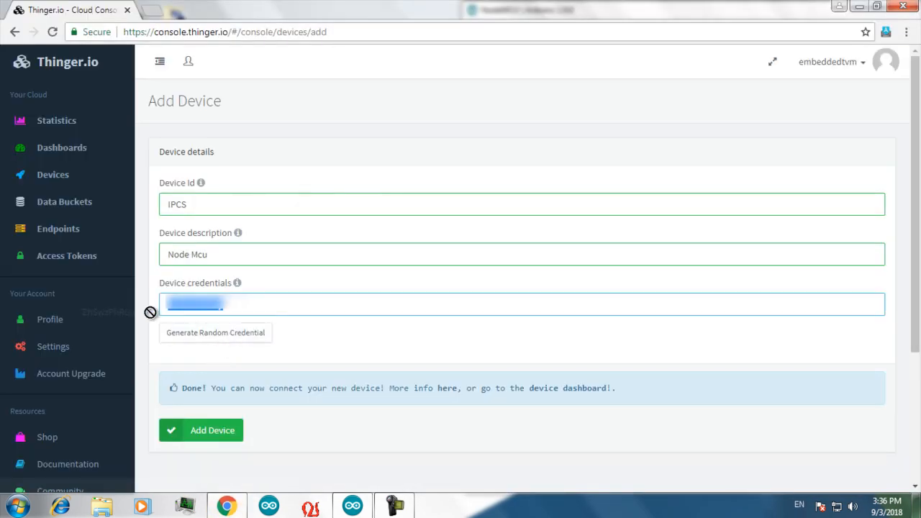
{"action": "right_click", "coordinate": [194, 304]}
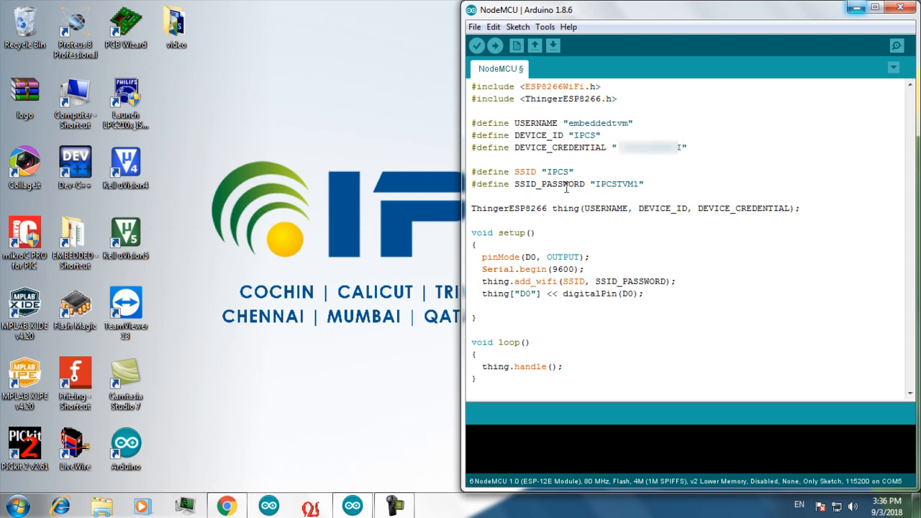
{"action": "mouse_move", "coordinate": [556, 196]}
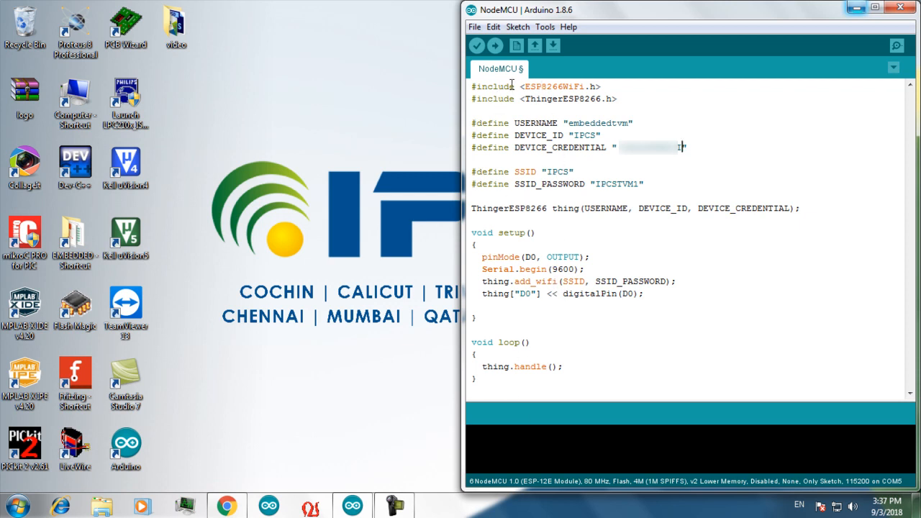
Confirm the board is NodeMCU 1.0 (ESP-12E Module) and upload the sketch.
{"action": "left_click", "coordinate": [545, 27]}
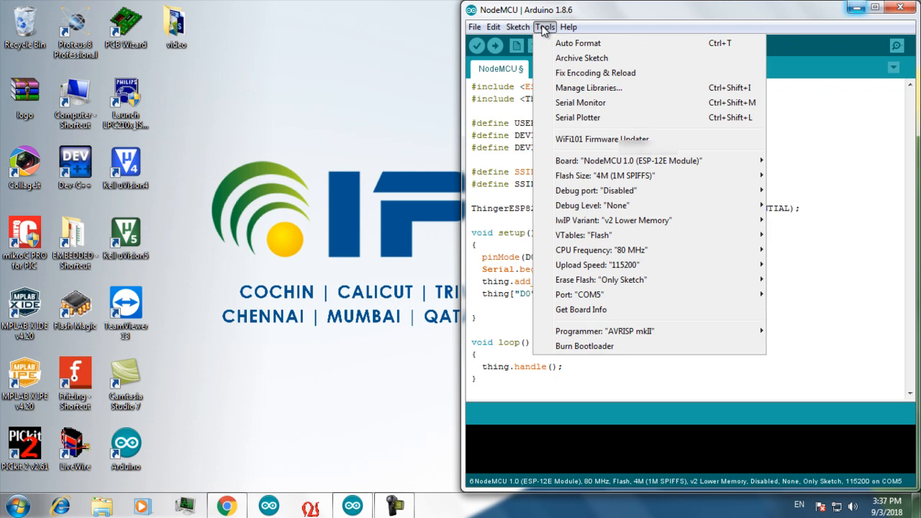
{"action": "mouse_move", "coordinate": [579, 294]}
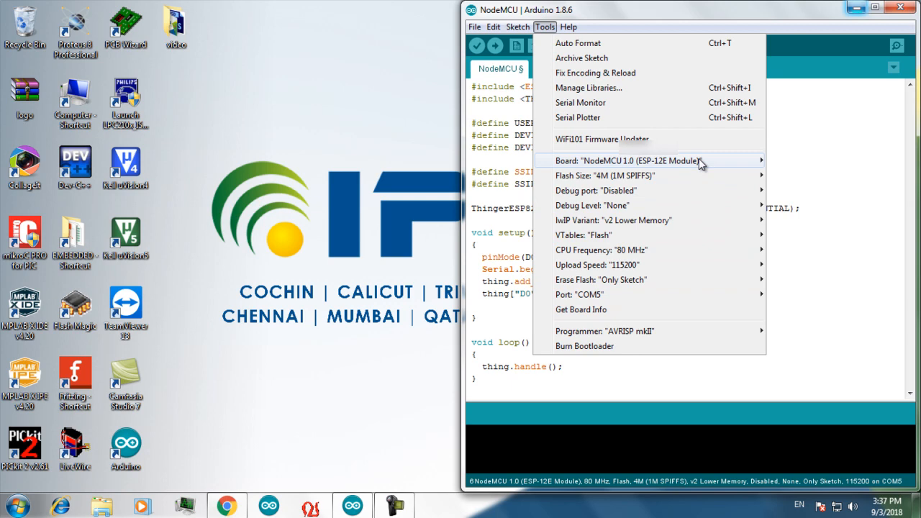
{"action": "left_click", "coordinate": [627, 160]}
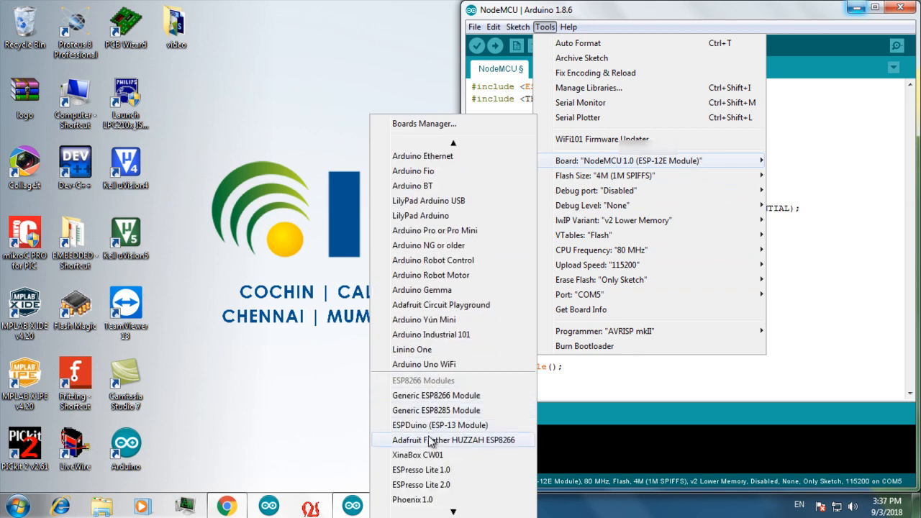
{"action": "left_click", "coordinate": [454, 440]}
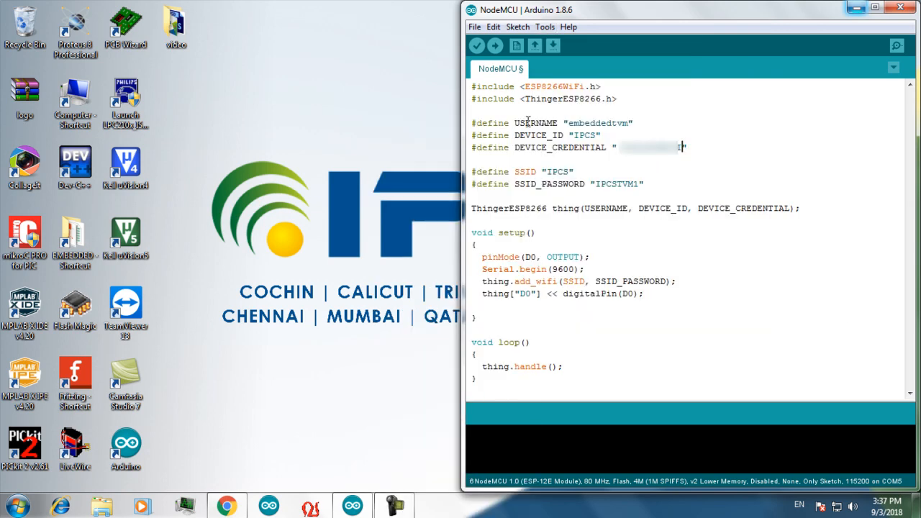
{"action": "left_click", "coordinate": [495, 45]}
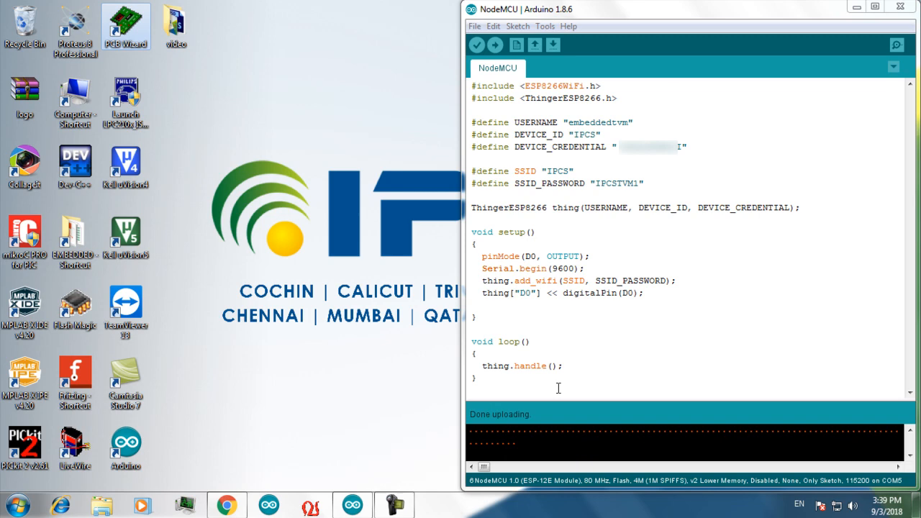
{"action": "mouse_move", "coordinate": [674, 213]}
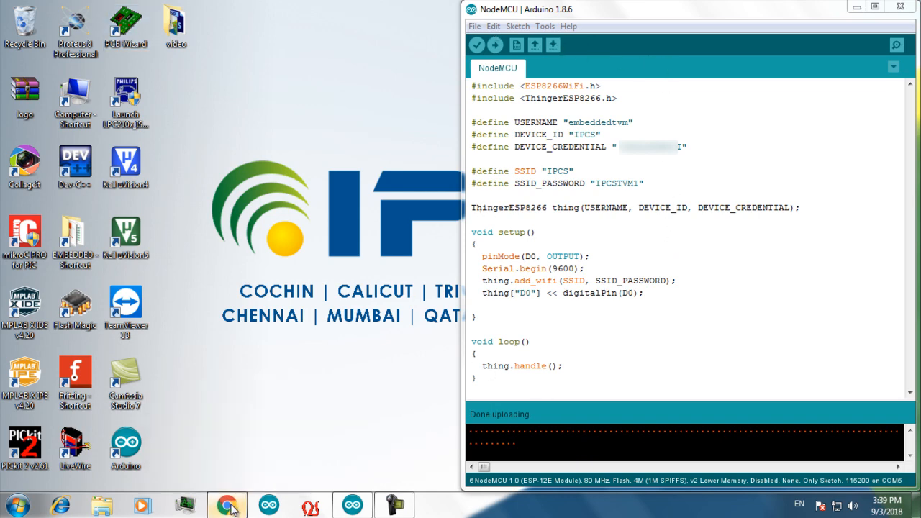
Switch back to Chrome and open Thinger.io's empty Dashboards page.
{"action": "left_click", "coordinate": [226, 504]}
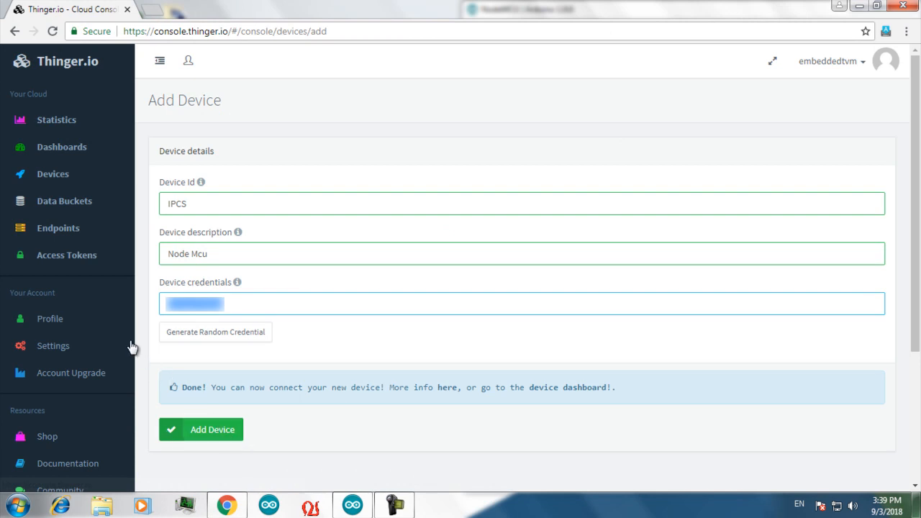
{"action": "left_click", "coordinate": [62, 147]}
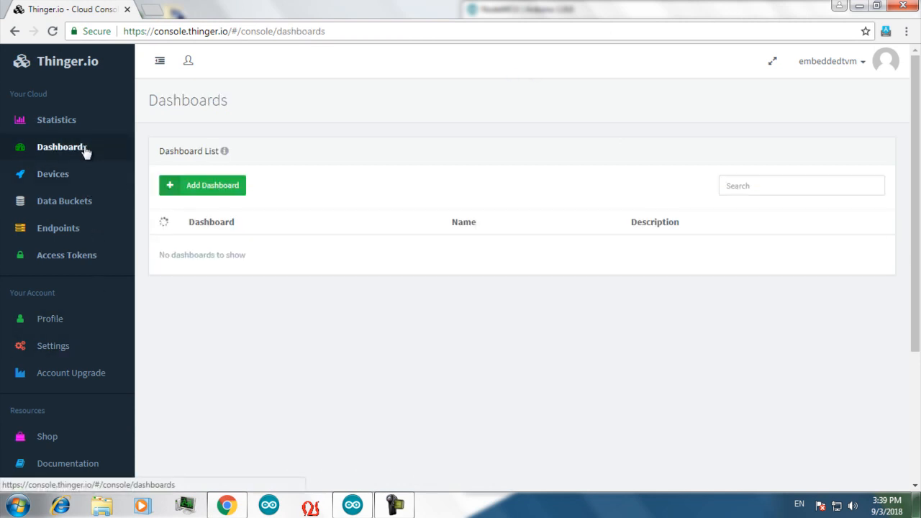
{"action": "mouse_move", "coordinate": [207, 486]}
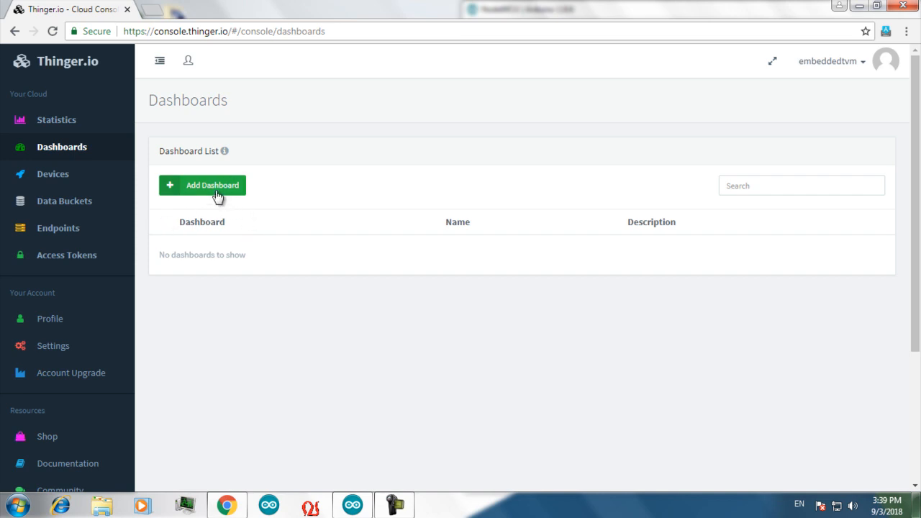
Add dashboard id 'IPCS', name 'IPCS switch', description 'D0 output'.
{"action": "left_click", "coordinate": [202, 184]}
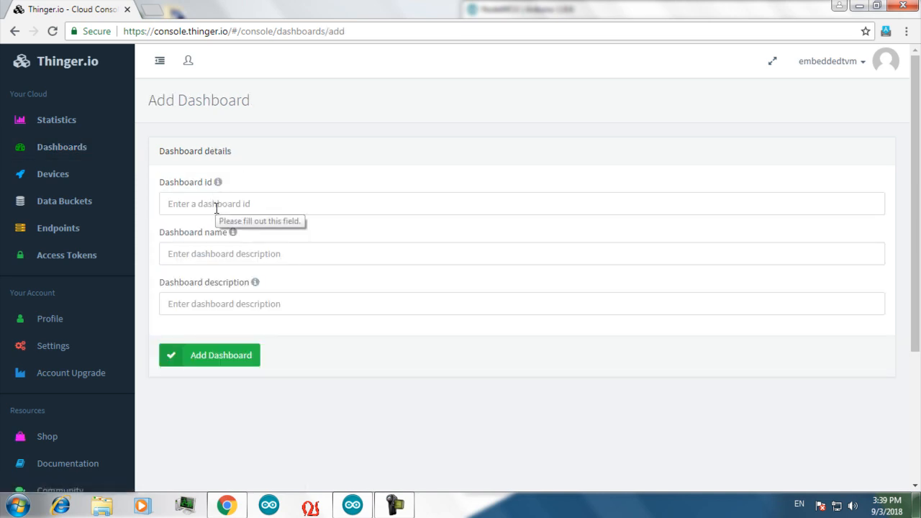
{"action": "left_click", "coordinate": [521, 204]}
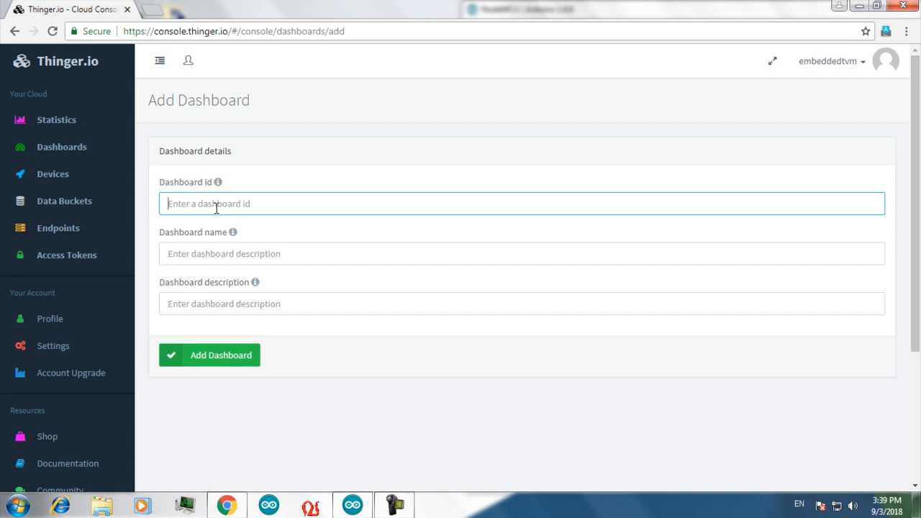
{"action": "type", "text": "IPCS"}
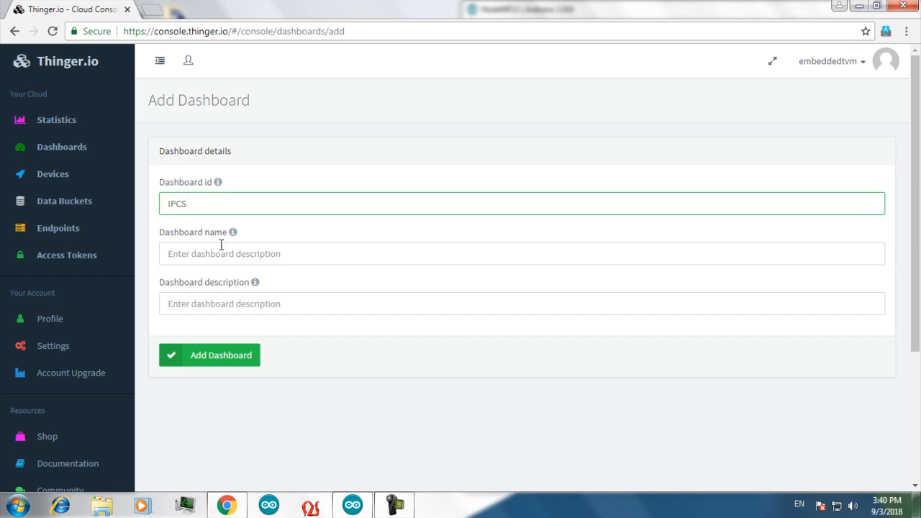
{"action": "left_click", "coordinate": [522, 253]}
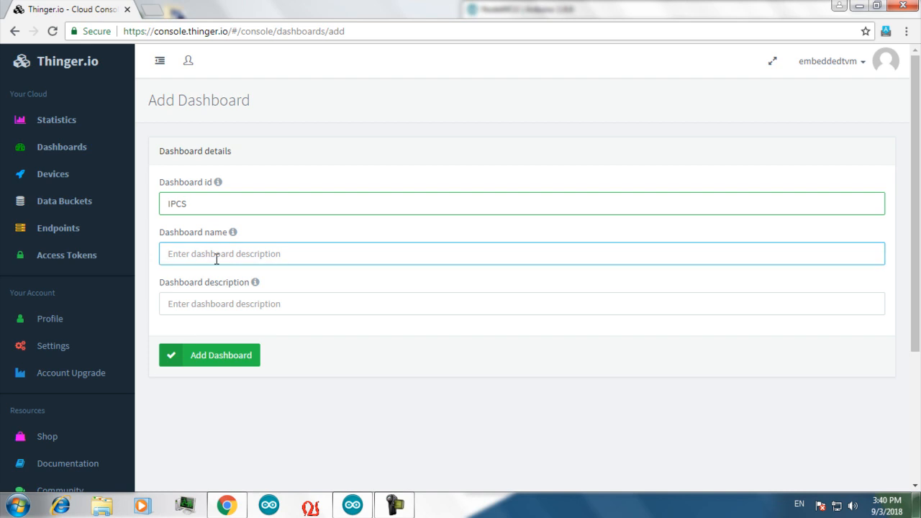
{"action": "type", "text": "IPCS sw"}
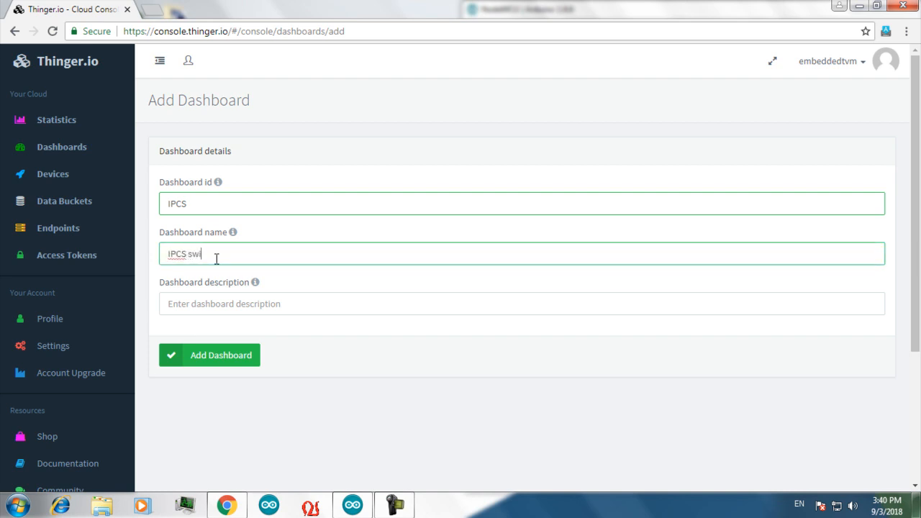
{"action": "type", "text": "itch"}
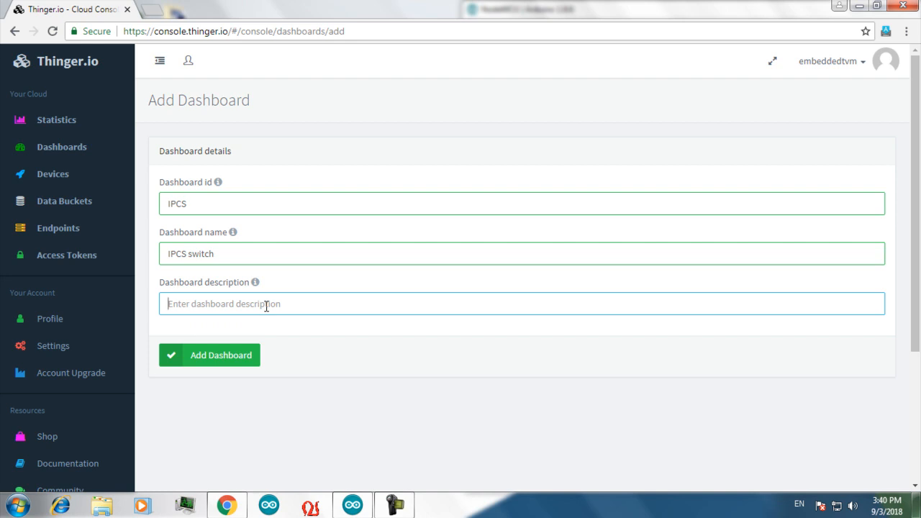
{"action": "type", "text": "D"}
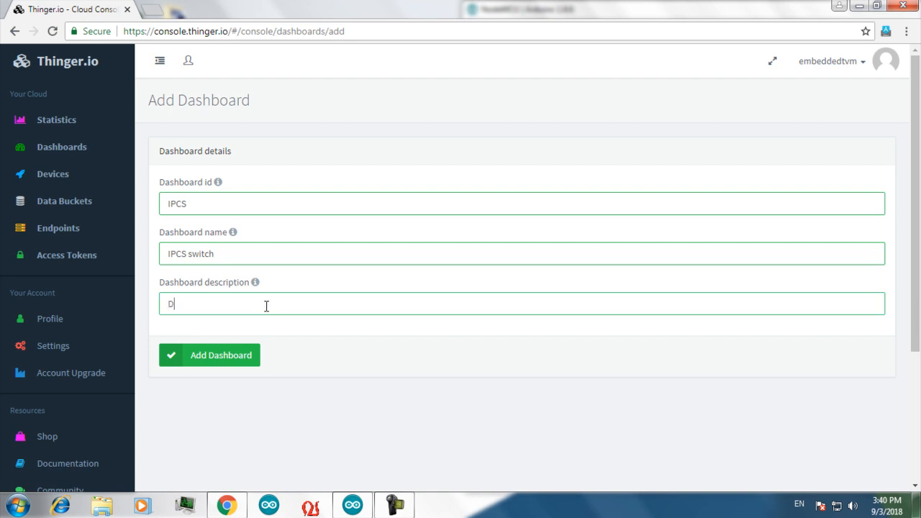
{"action": "type", "text": ")"}
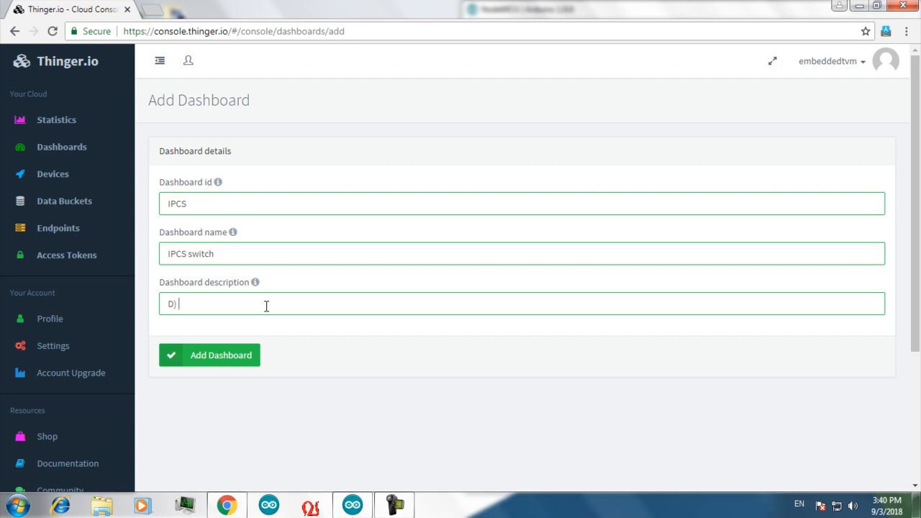
{"action": "key", "text": "Backspace"}
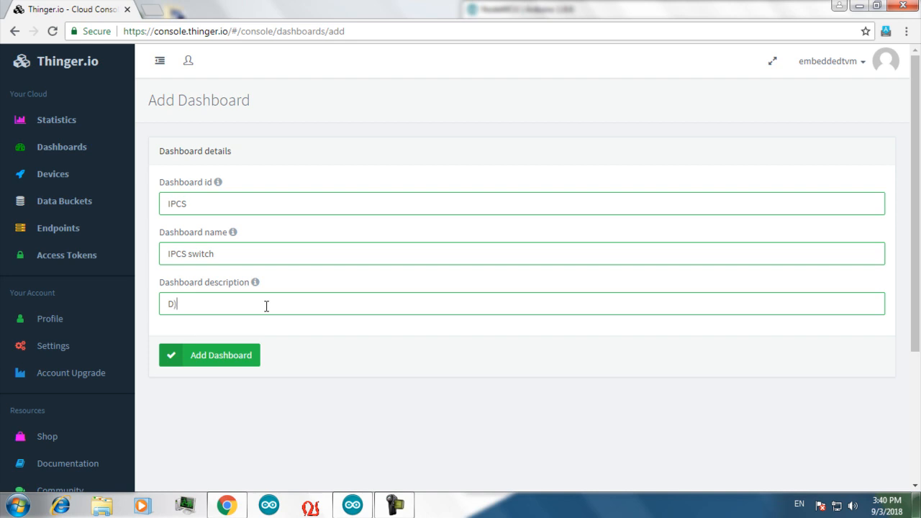
{"action": "type", "text": "0 output"}
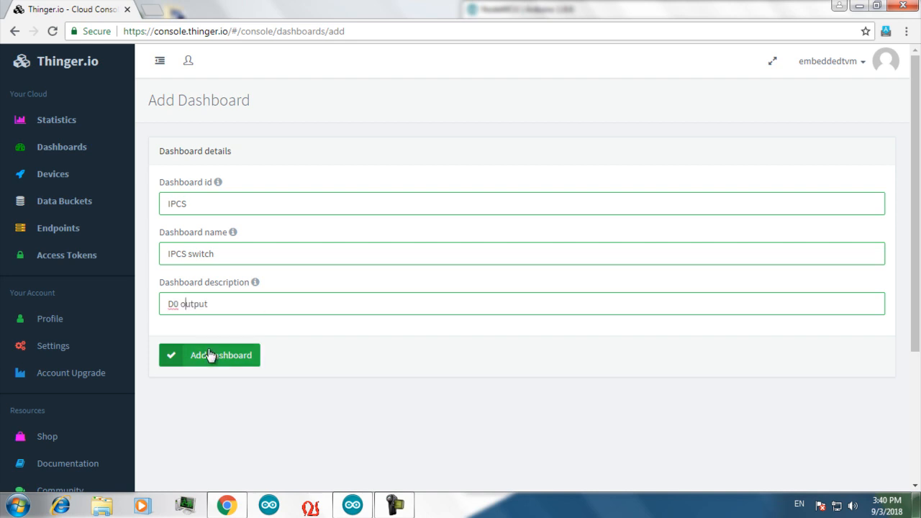
{"action": "left_click", "coordinate": [220, 355]}
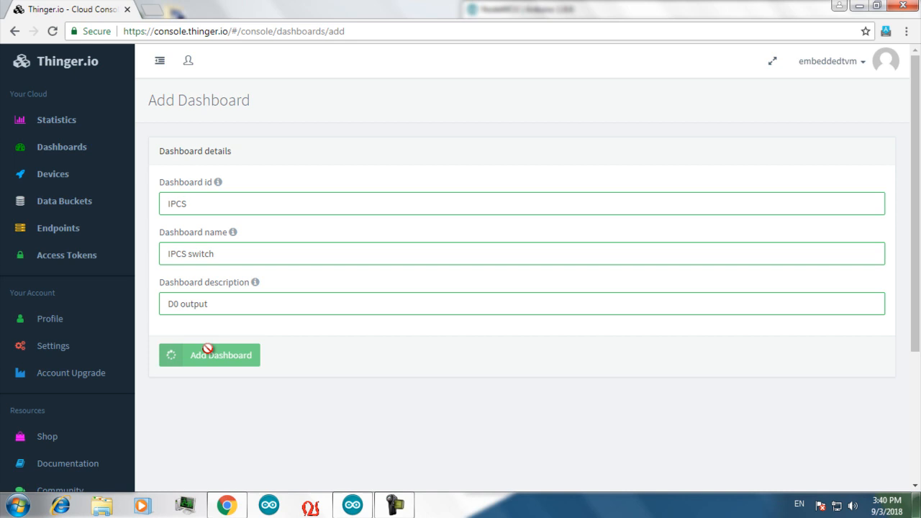
{"action": "left_click", "coordinate": [209, 355]}
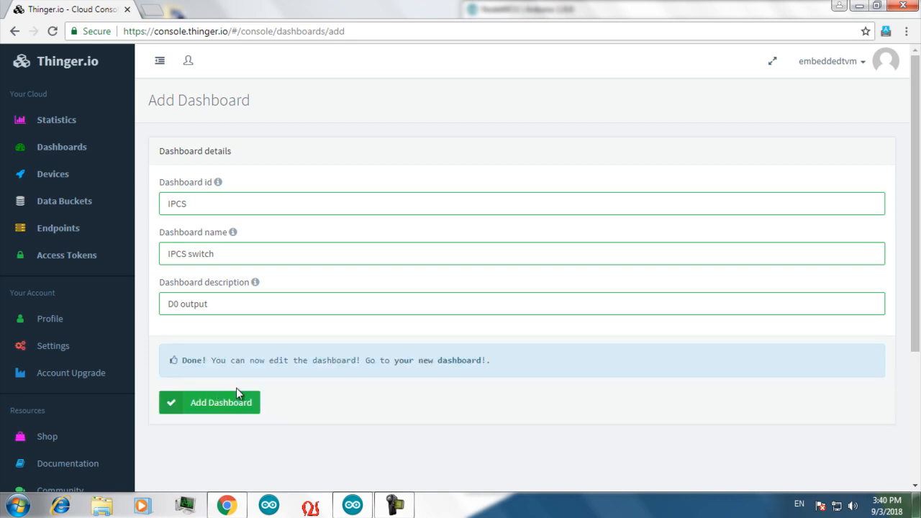
{"action": "mouse_move", "coordinate": [266, 371]}
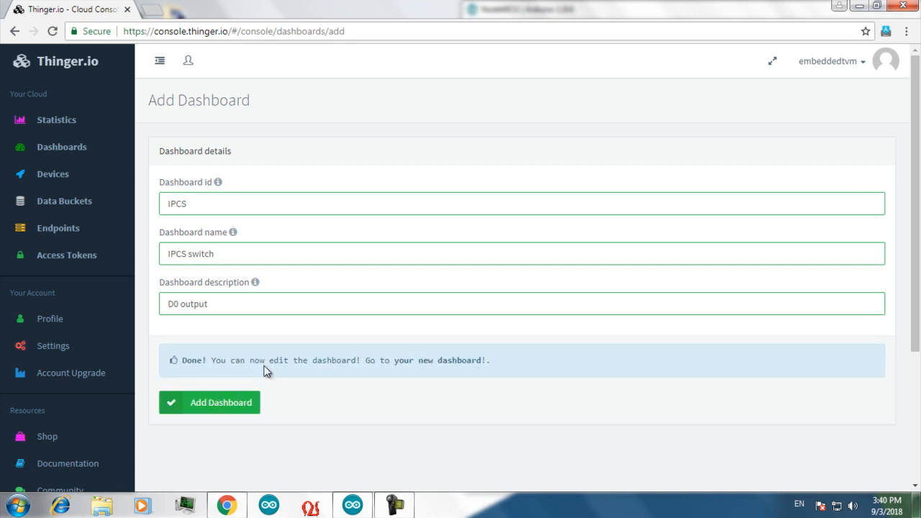
{"action": "mouse_move", "coordinate": [52, 173]}
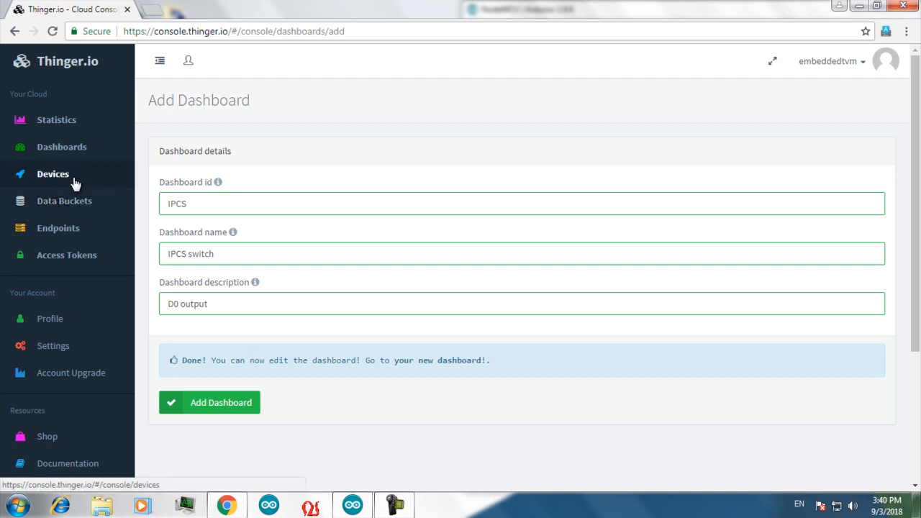
Check the IPCS device shows Online, then return to the Dashboards list.
{"action": "left_click", "coordinate": [52, 174]}
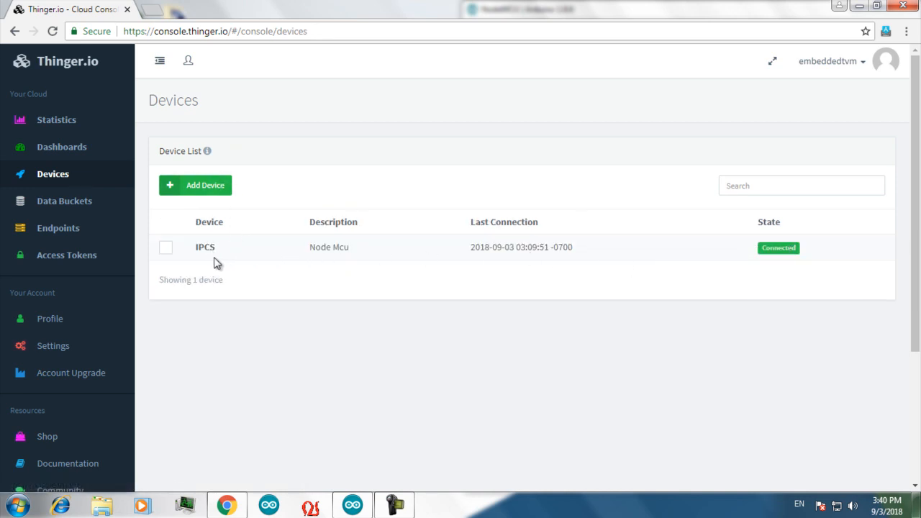
{"action": "left_click", "coordinate": [205, 247]}
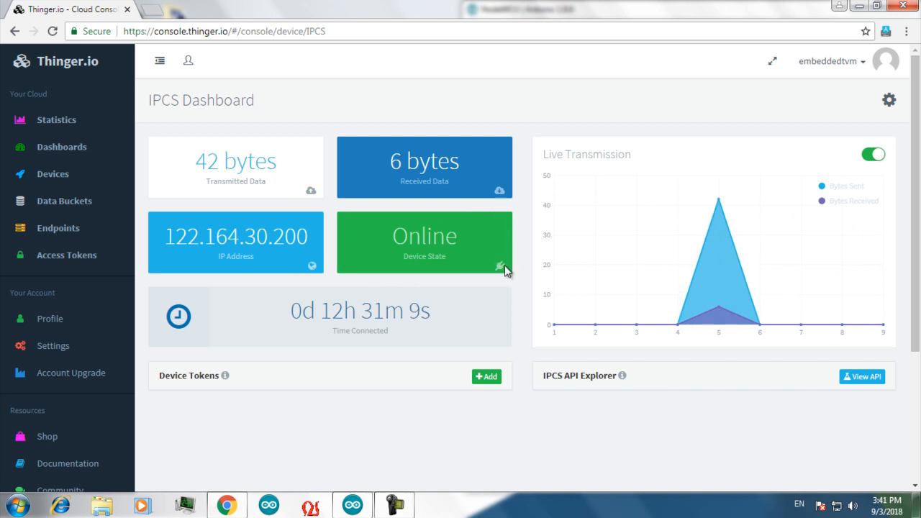
{"action": "mouse_move", "coordinate": [478, 260]}
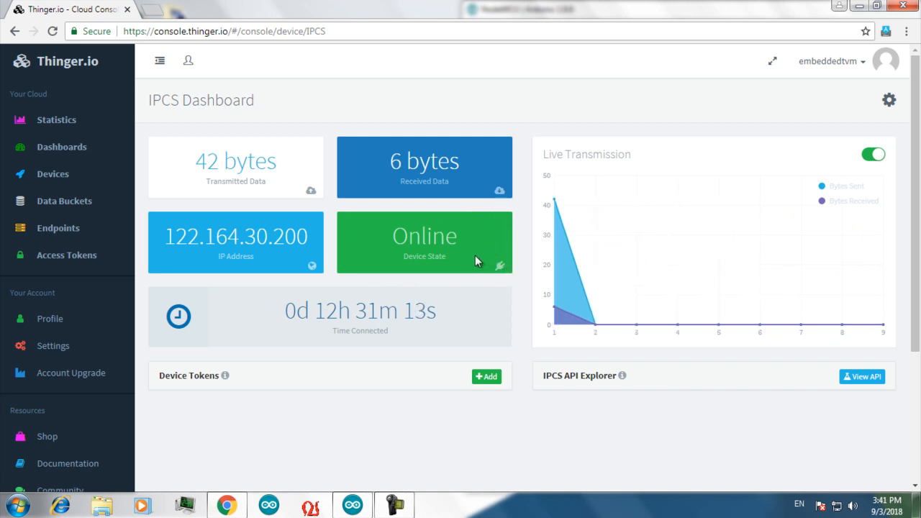
{"action": "left_click", "coordinate": [62, 147]}
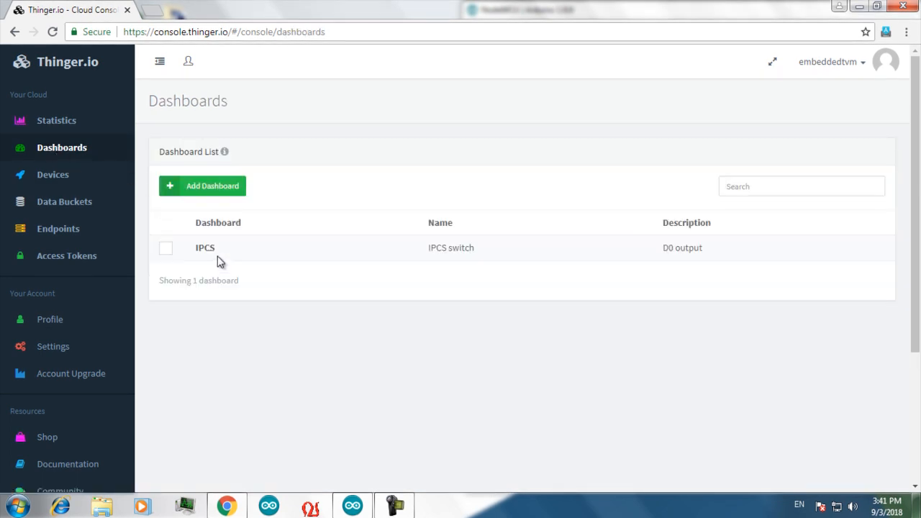
Open the IPCS switch dashboard and turn on its edit mode.
{"action": "left_click", "coordinate": [205, 247]}
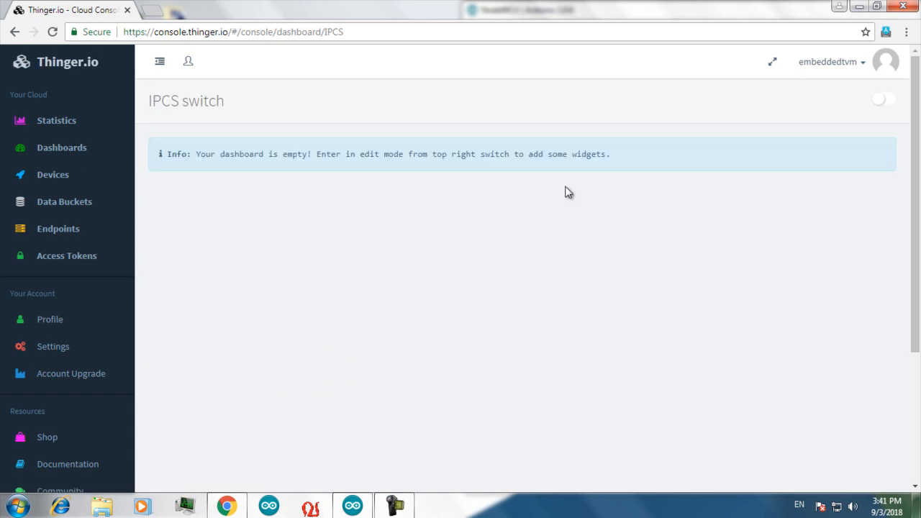
{"action": "mouse_move", "coordinate": [836, 128]}
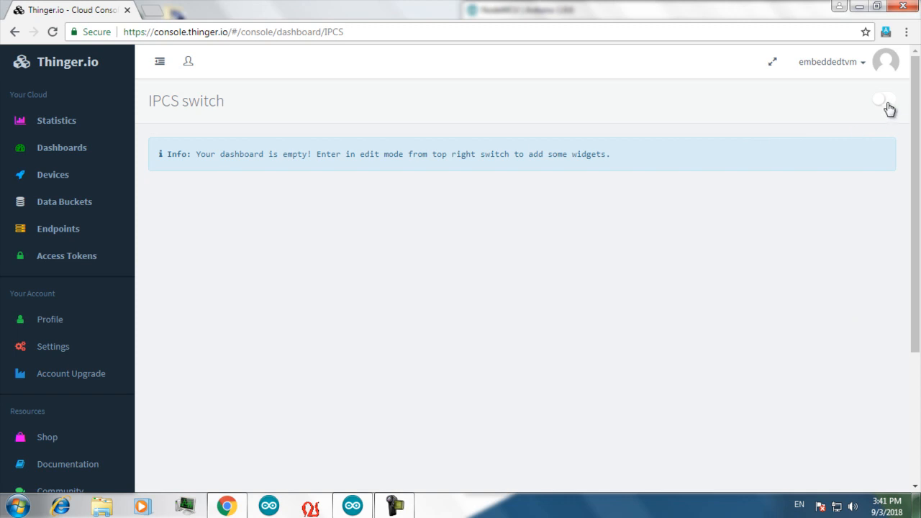
{"action": "left_click", "coordinate": [884, 99]}
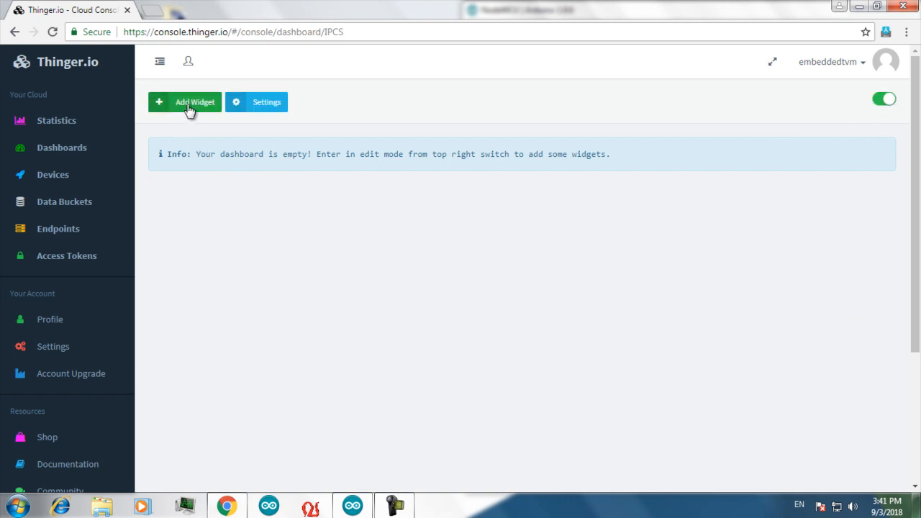
Add an On/Off State widget titled 'D0' with subtitle 'switch', and start choosing its background colour.
{"action": "left_click", "coordinate": [189, 101]}
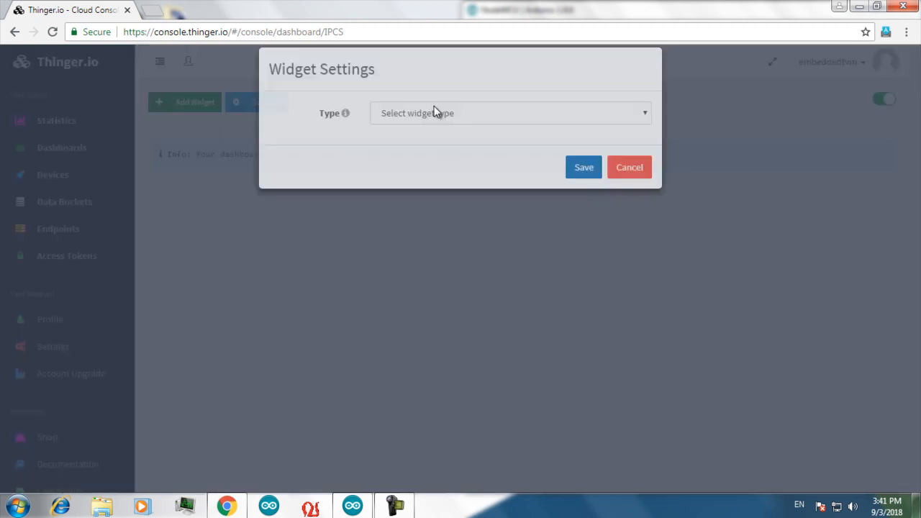
{"action": "left_click", "coordinate": [507, 113]}
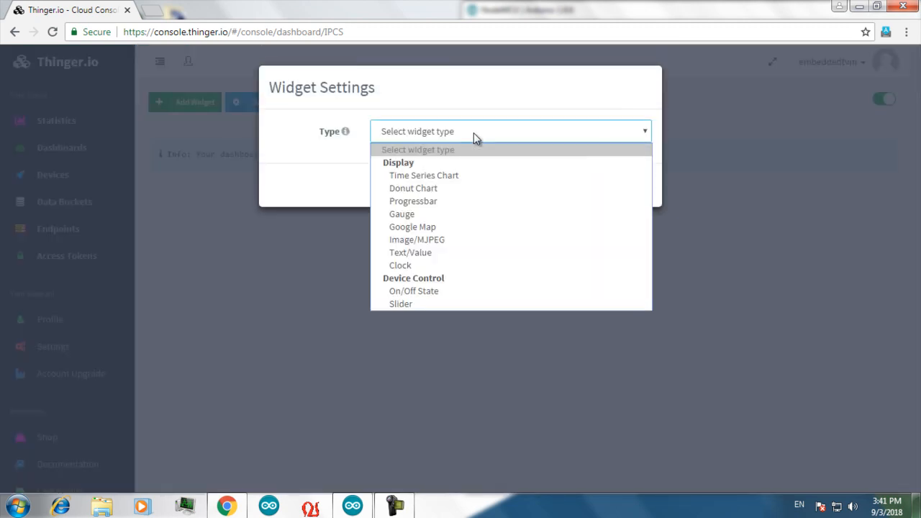
{"action": "mouse_move", "coordinate": [461, 291]}
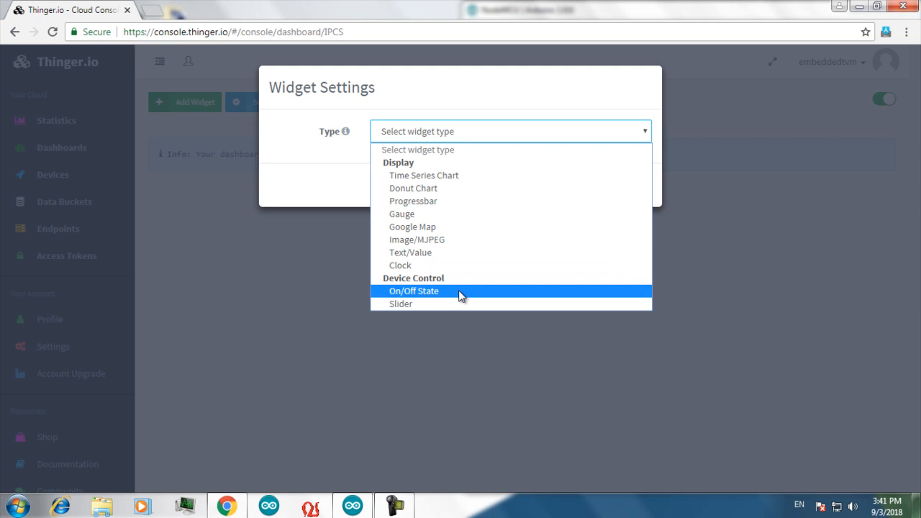
{"action": "left_click", "coordinate": [414, 291]}
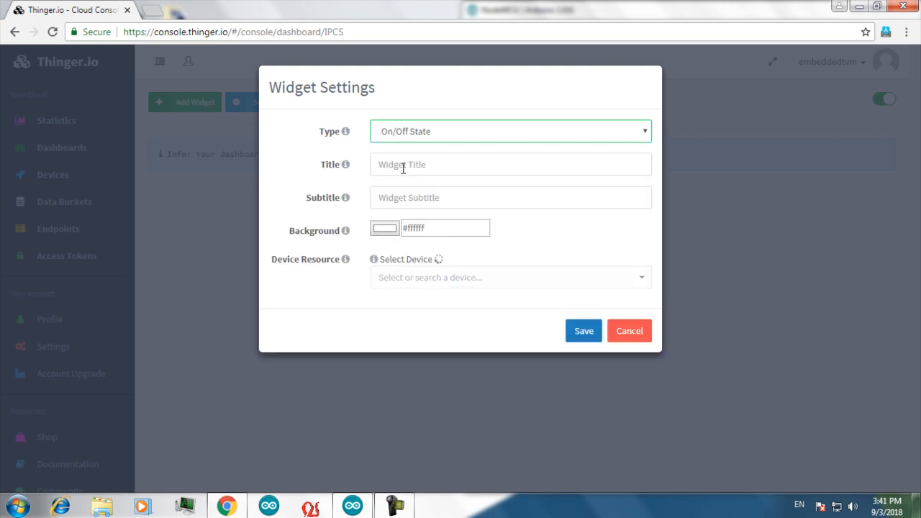
{"action": "left_click", "coordinate": [510, 164]}
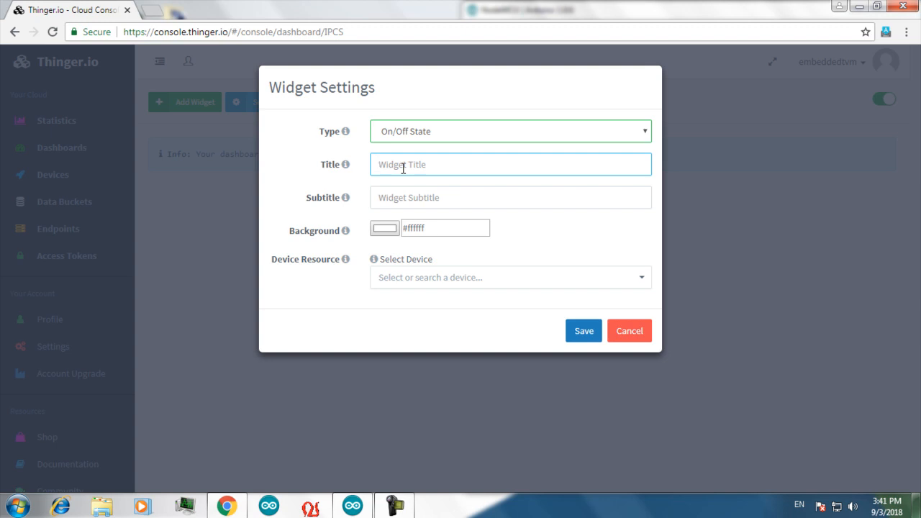
{"action": "type", "text": "D"}
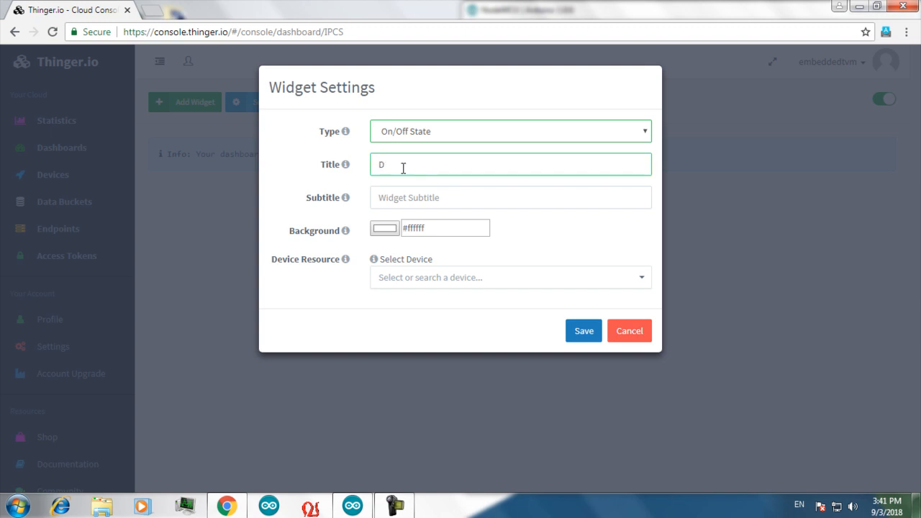
{"action": "type", "text": "0"}
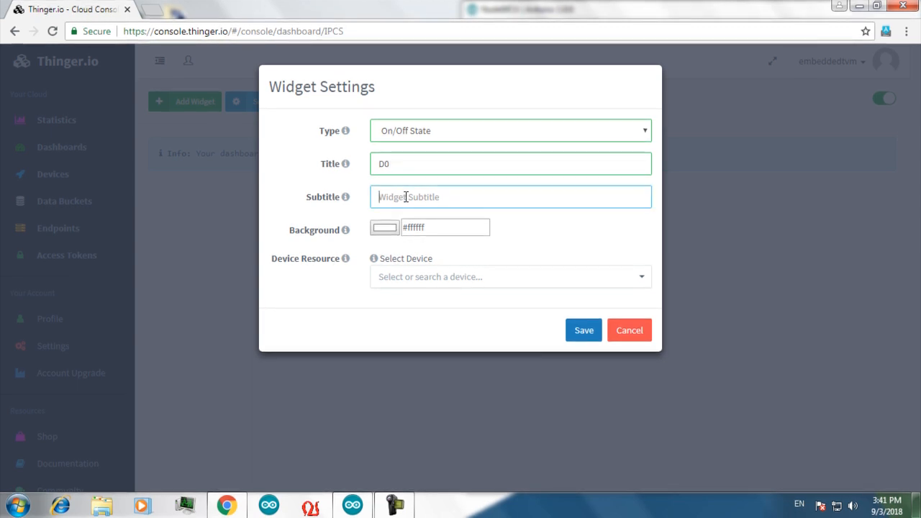
{"action": "type", "text": "s"}
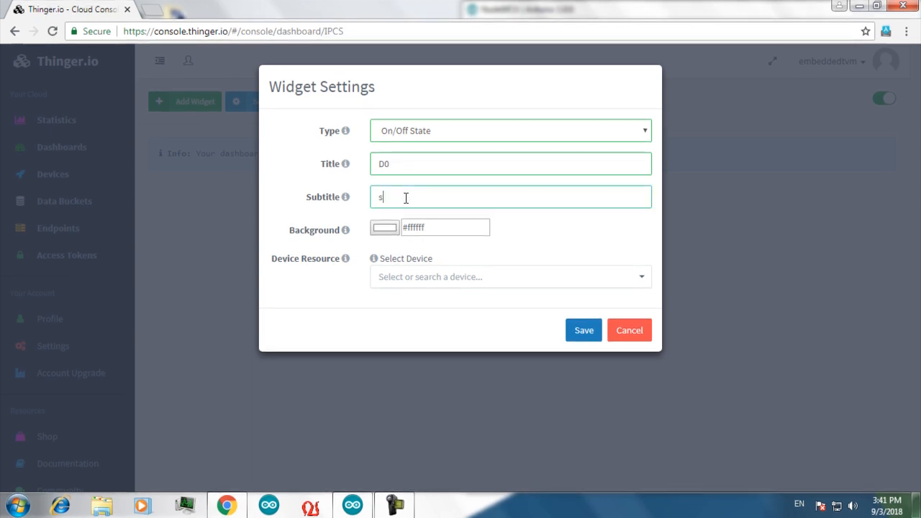
{"action": "type", "text": "witch"}
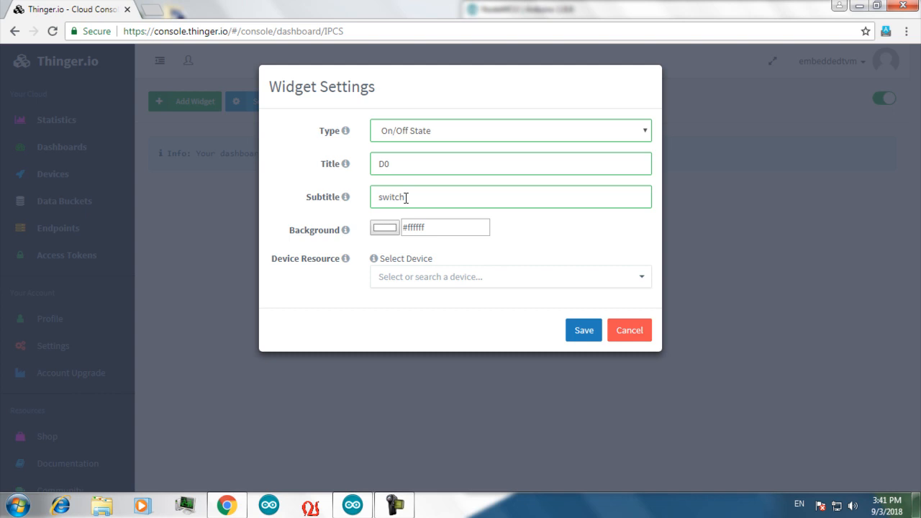
{"action": "left_click", "coordinate": [384, 227]}
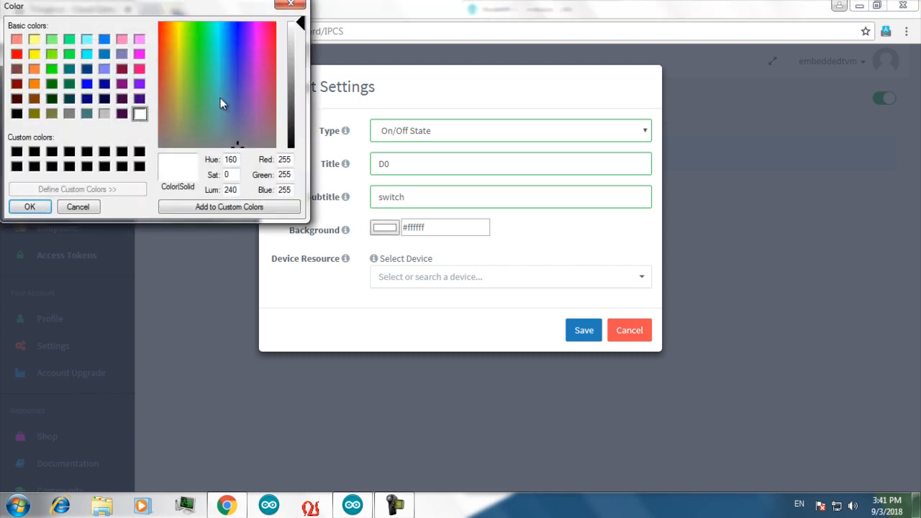
Give the D0 widget a cyan background, link it to IPCS resource D0, and save.
{"action": "left_click", "coordinate": [216, 55]}
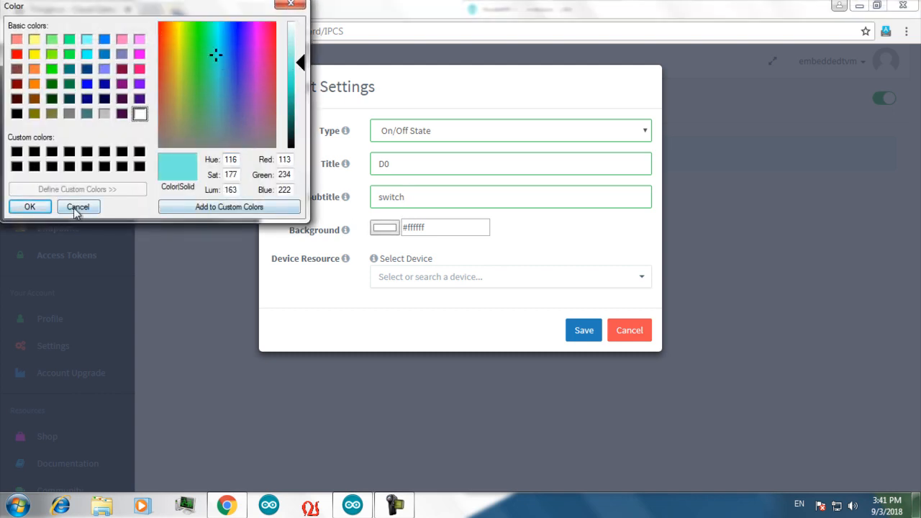
{"action": "left_click", "coordinate": [29, 206]}
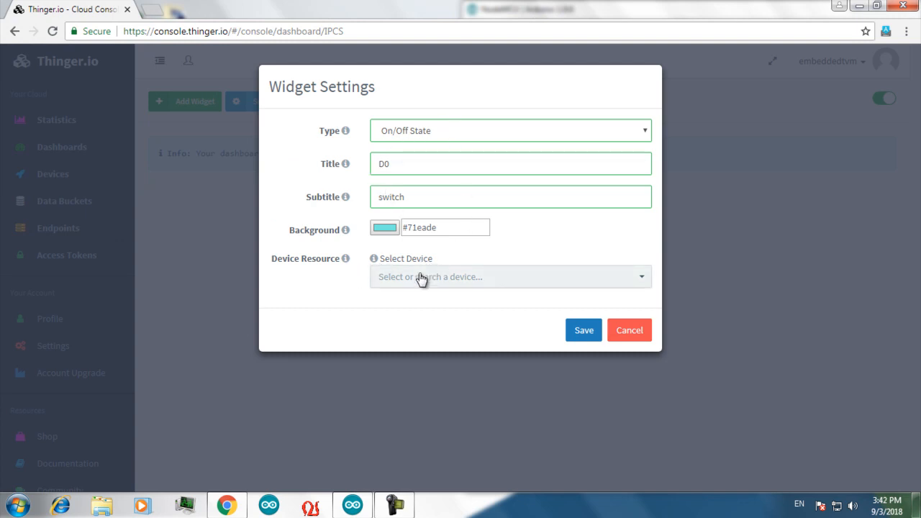
{"action": "left_click", "coordinate": [509, 276]}
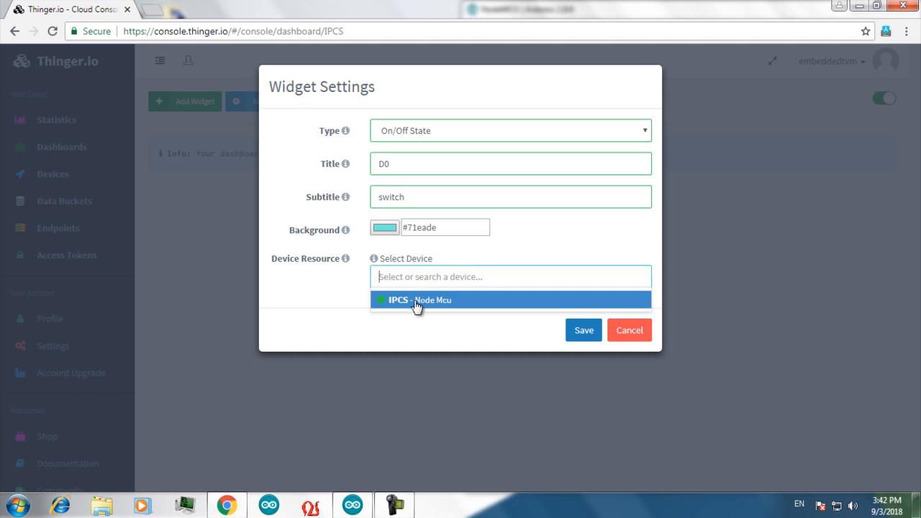
{"action": "left_click", "coordinate": [417, 300]}
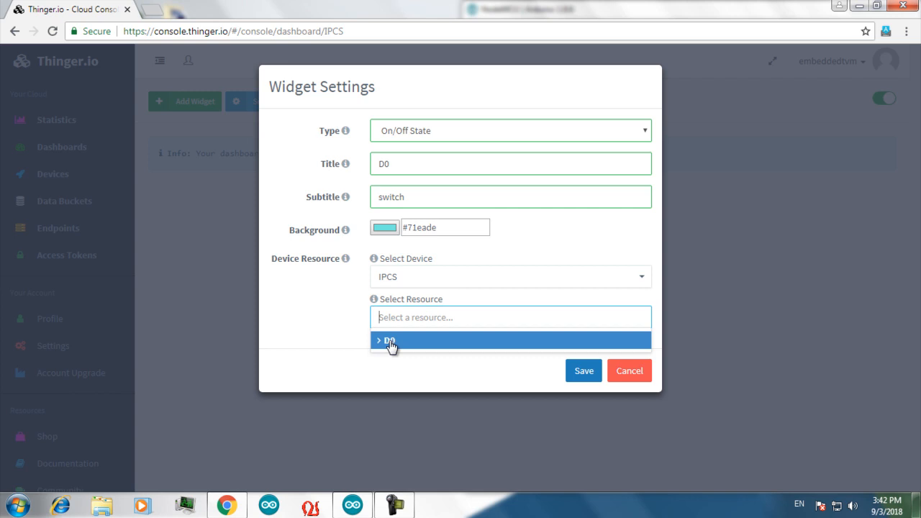
{"action": "left_click", "coordinate": [389, 340]}
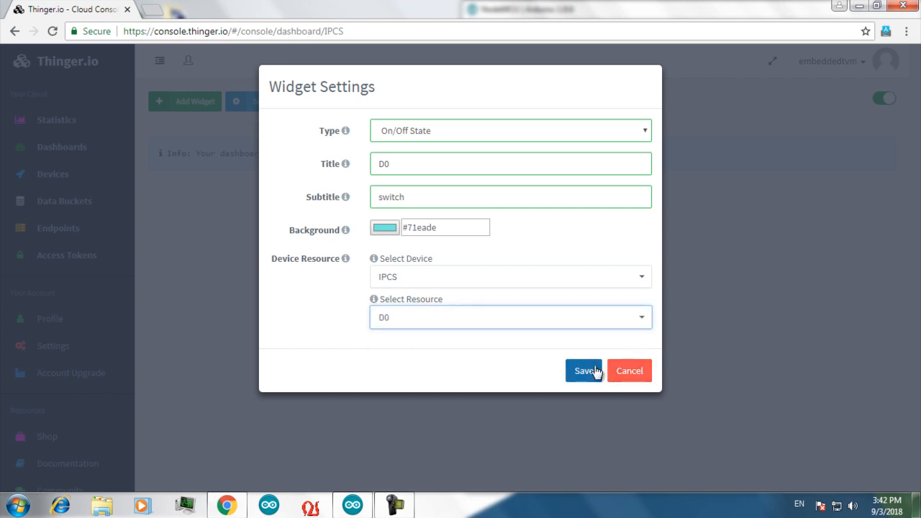
{"action": "left_click", "coordinate": [584, 371]}
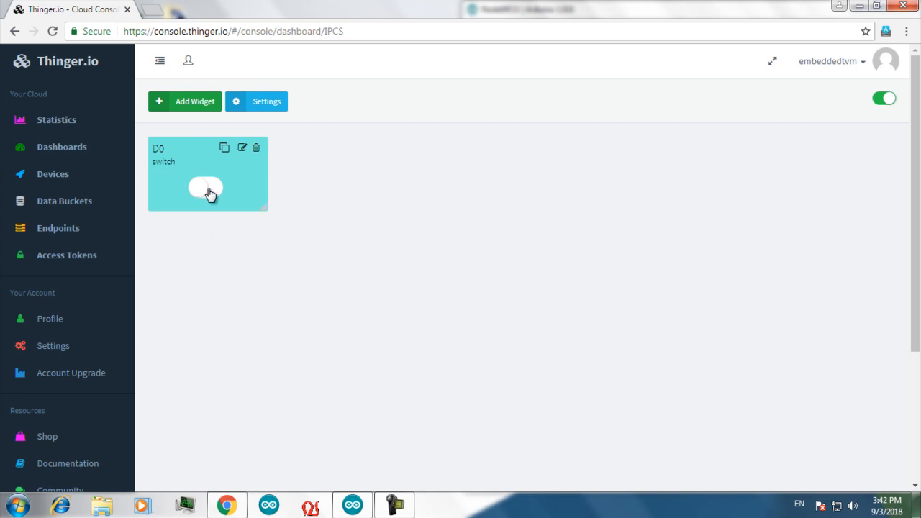
Test-toggle the D0 switch on and off, then re-save its widget settings unchanged.
{"action": "left_click", "coordinate": [205, 189]}
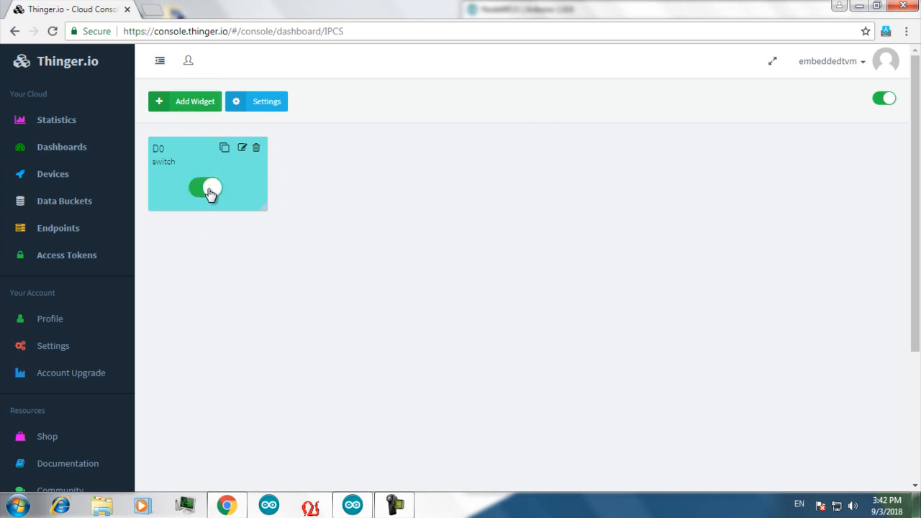
{"action": "left_click", "coordinate": [207, 188]}
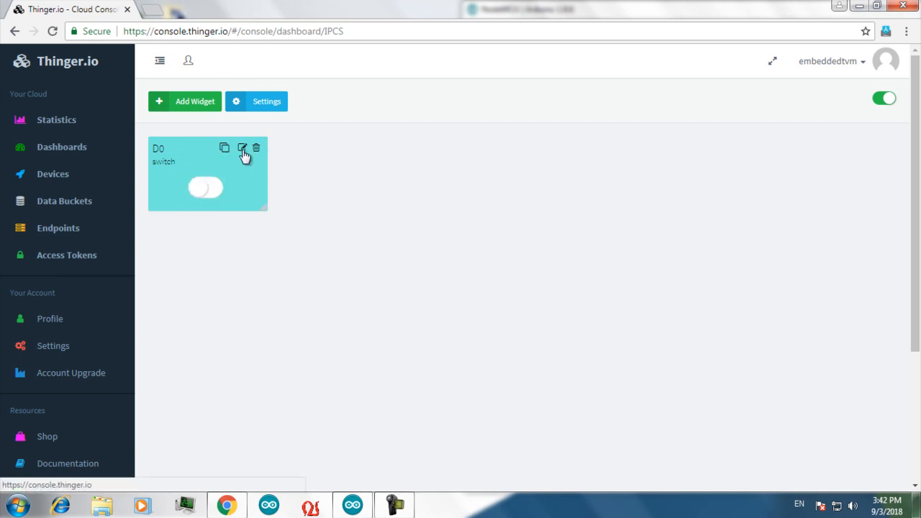
{"action": "left_click", "coordinate": [243, 147]}
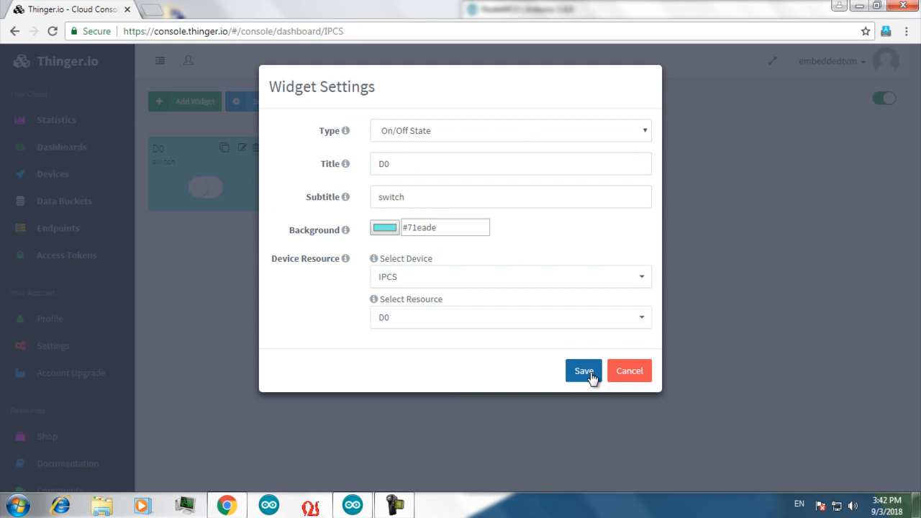
{"action": "left_click", "coordinate": [583, 371]}
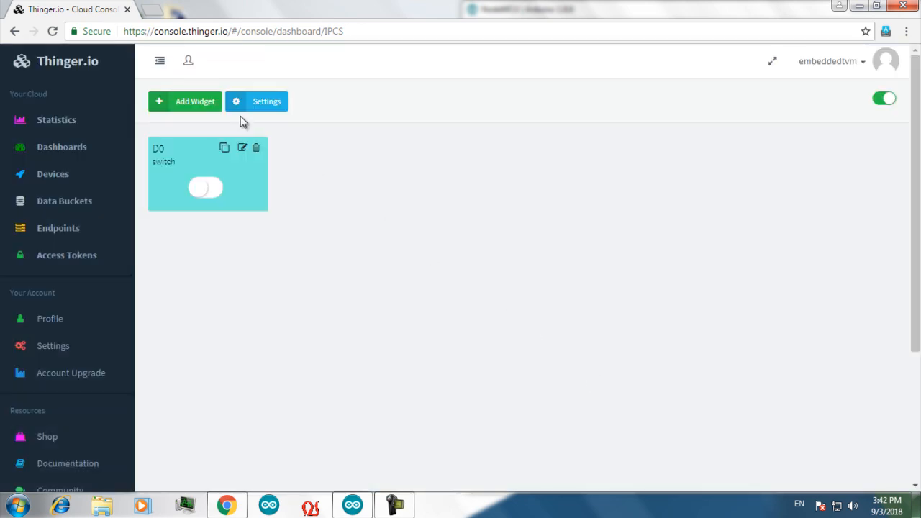